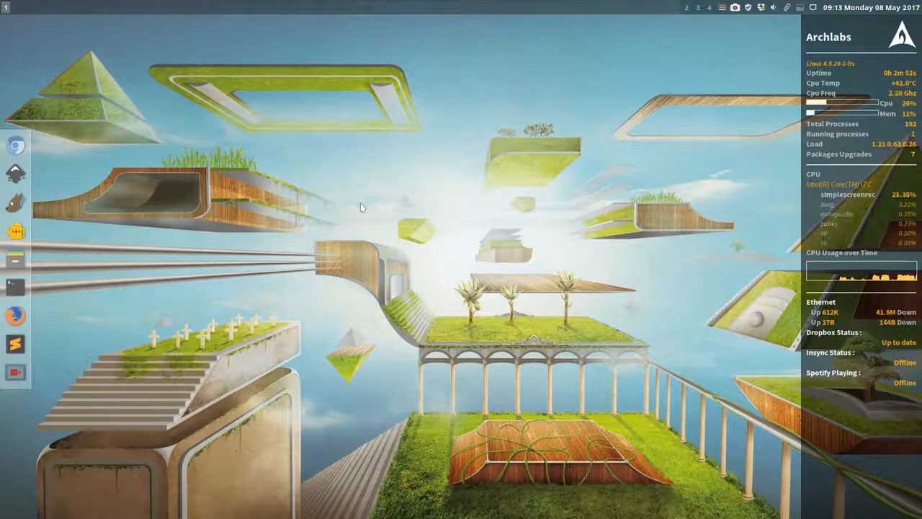
Step: Bring up a terminal, the Variety wallpaper changer's tray menu and the desktop right-click menu
{"action": "key", "text": "ctrl+alt+t"}
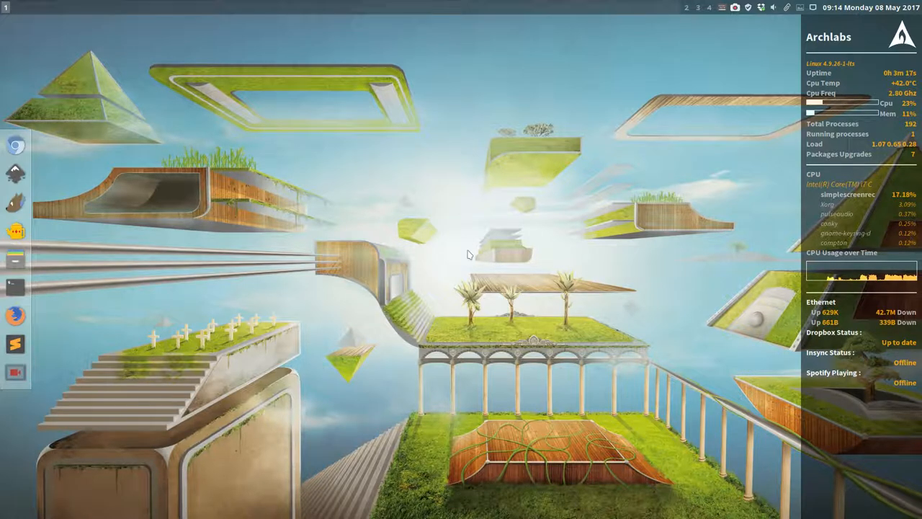
{"action": "mouse_move", "coordinate": [276, 182]}
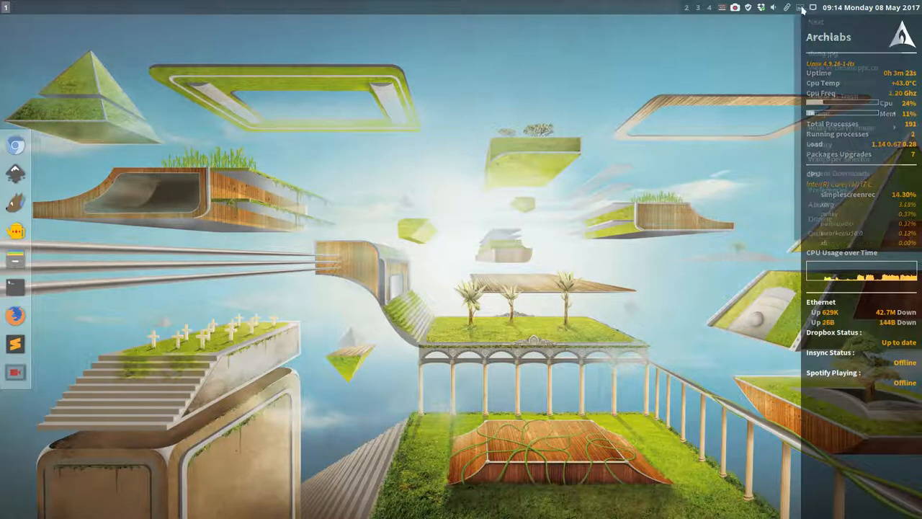
{"action": "left_click", "coordinate": [801, 8]}
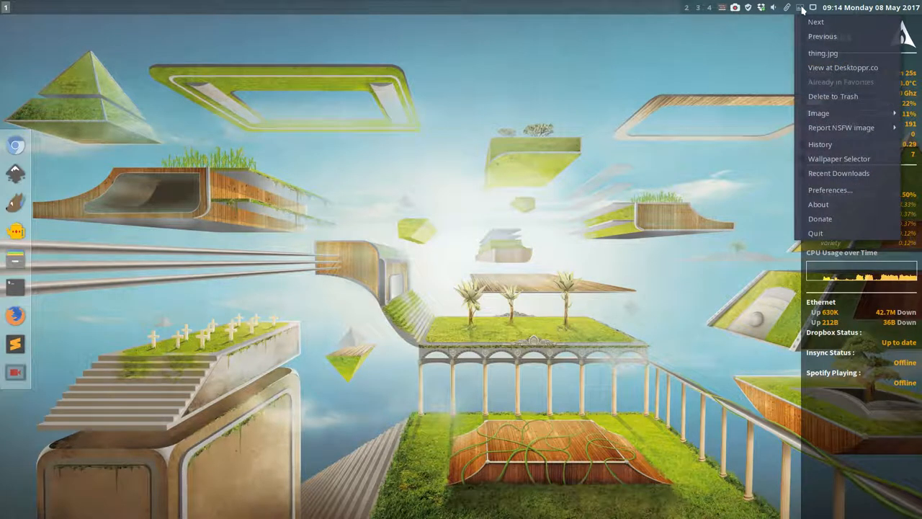
{"action": "mouse_move", "coordinate": [626, 352]}
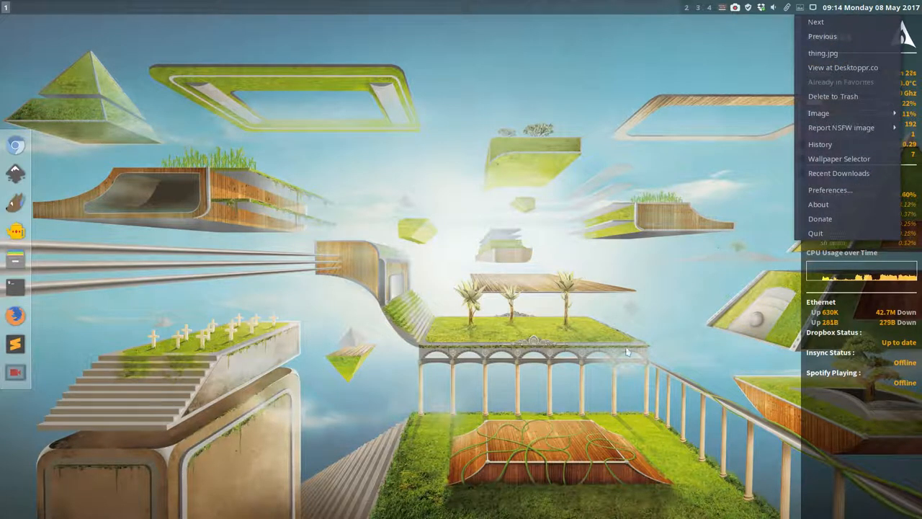
{"action": "mouse_move", "coordinate": [842, 67]}
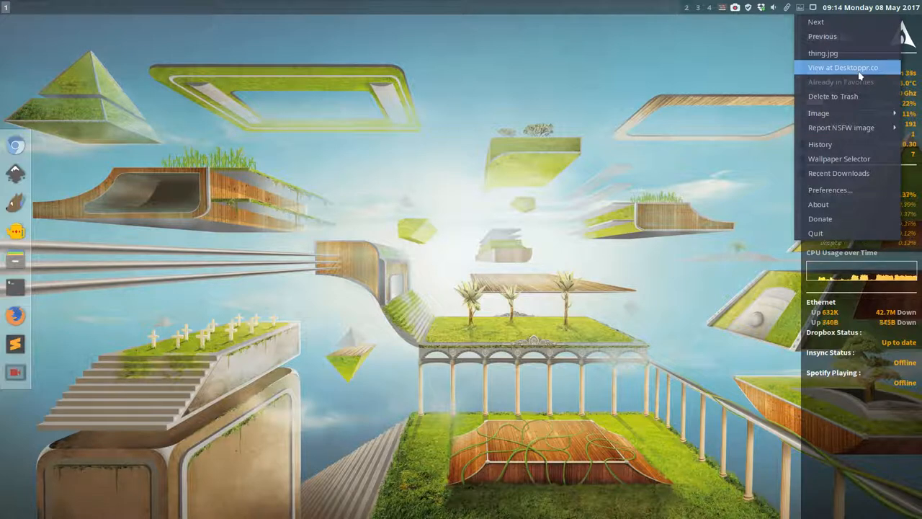
{"action": "mouse_move", "coordinate": [771, 85]}
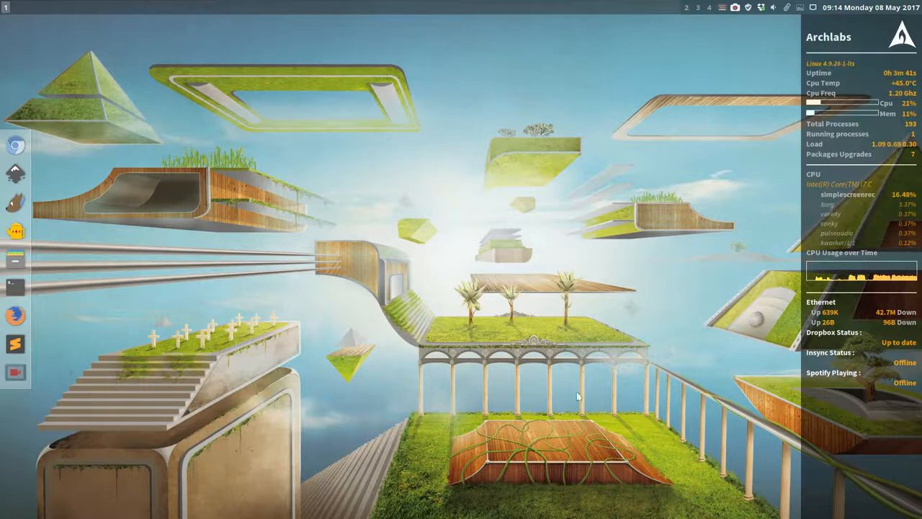
{"action": "mouse_move", "coordinate": [440, 320]}
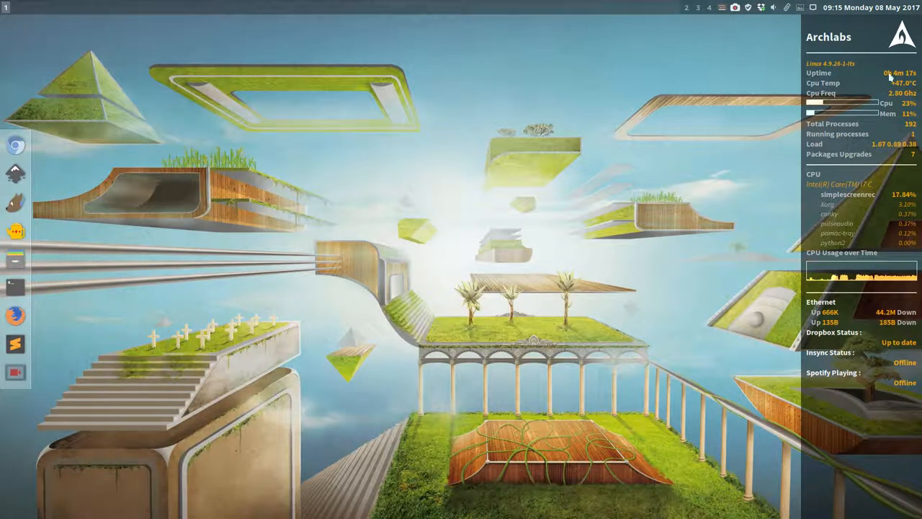
{"action": "right_click", "coordinate": [346, 216]}
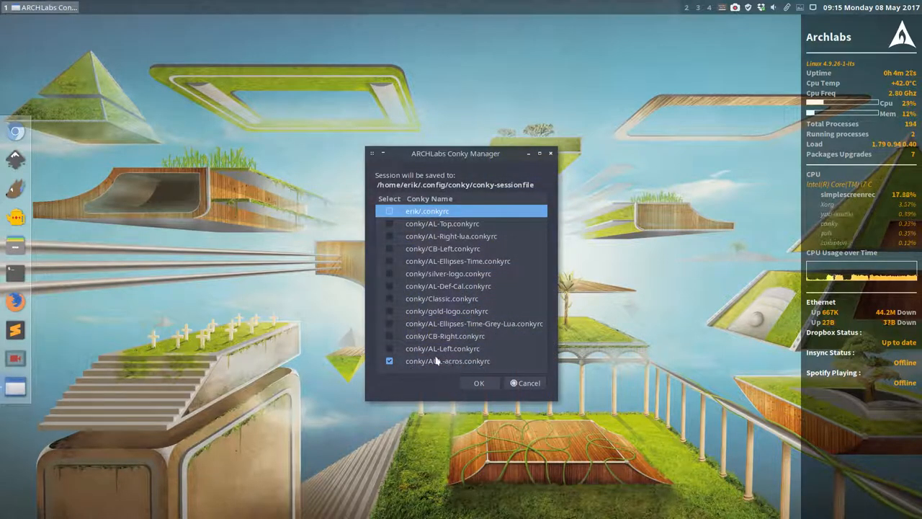
{"action": "mouse_move", "coordinate": [385, 317]}
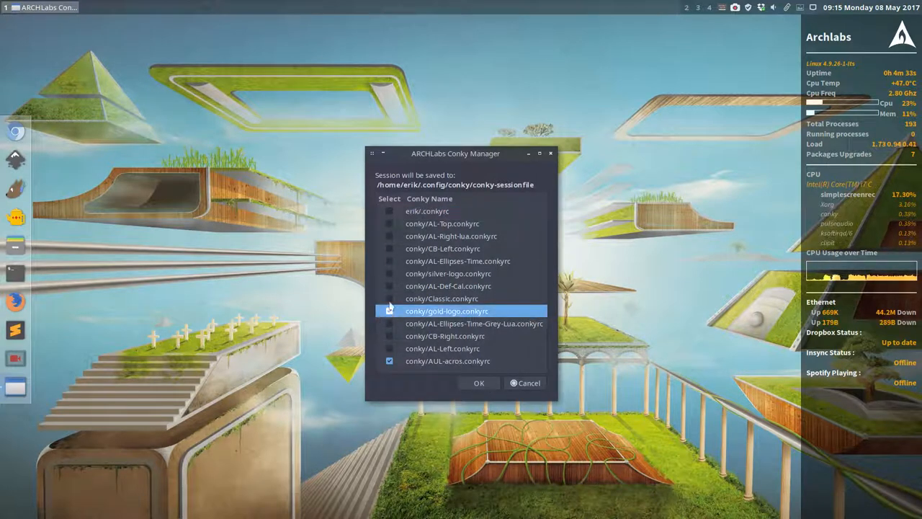
Step: In the Conky manager enable the gold-logo.conkyrc widget, apply it and close the manager
{"action": "left_click", "coordinate": [389, 310]}
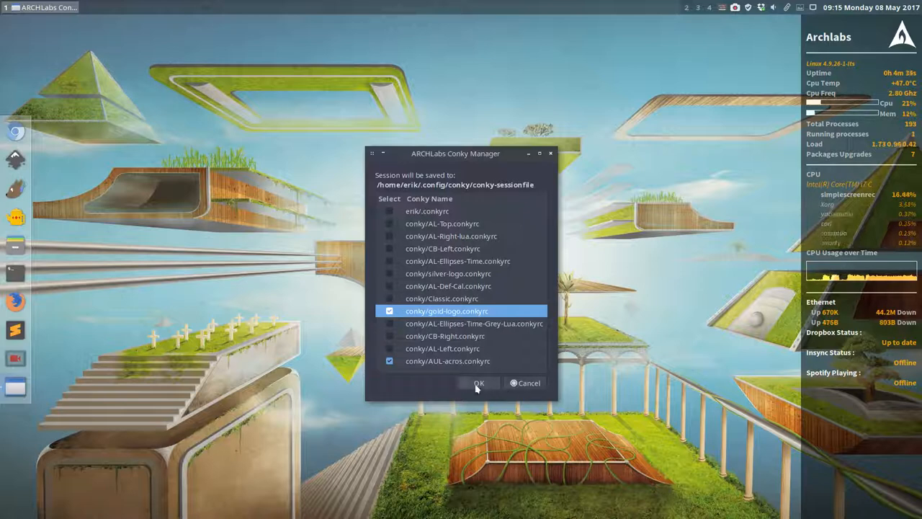
{"action": "left_click", "coordinate": [478, 382]}
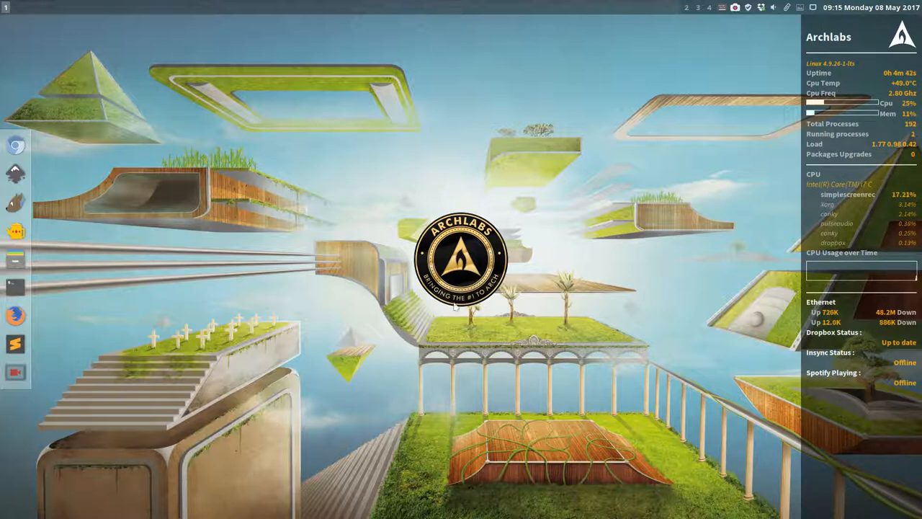
{"action": "right_click", "coordinate": [558, 271]}
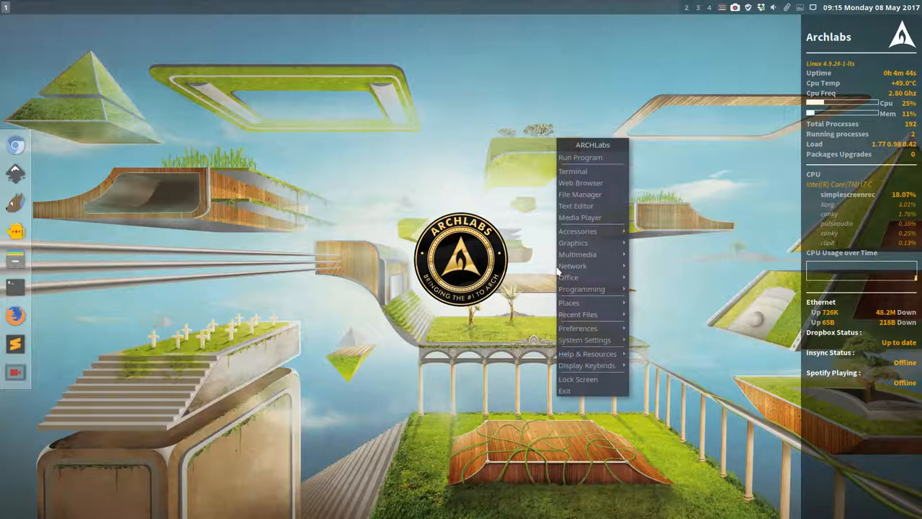
{"action": "mouse_move", "coordinate": [579, 328]}
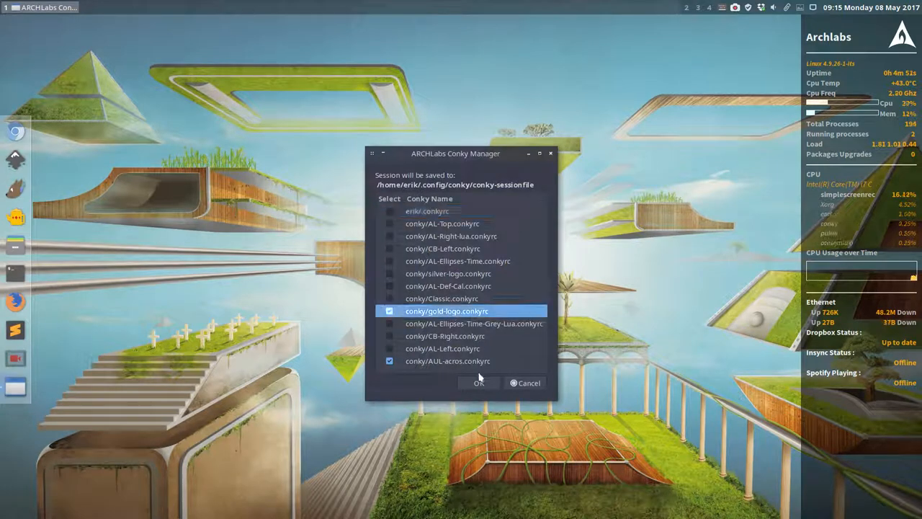
{"action": "left_click", "coordinate": [478, 382]}
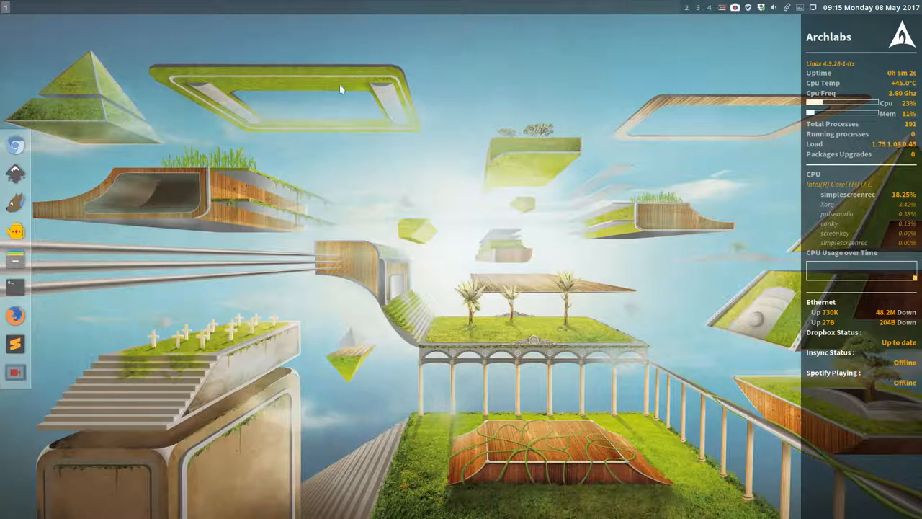
Step: In the Tint2 theme browser choose archlabs-nemesis.tint2rc as the panel theme and close the browser
{"action": "right_click", "coordinate": [340, 89]}
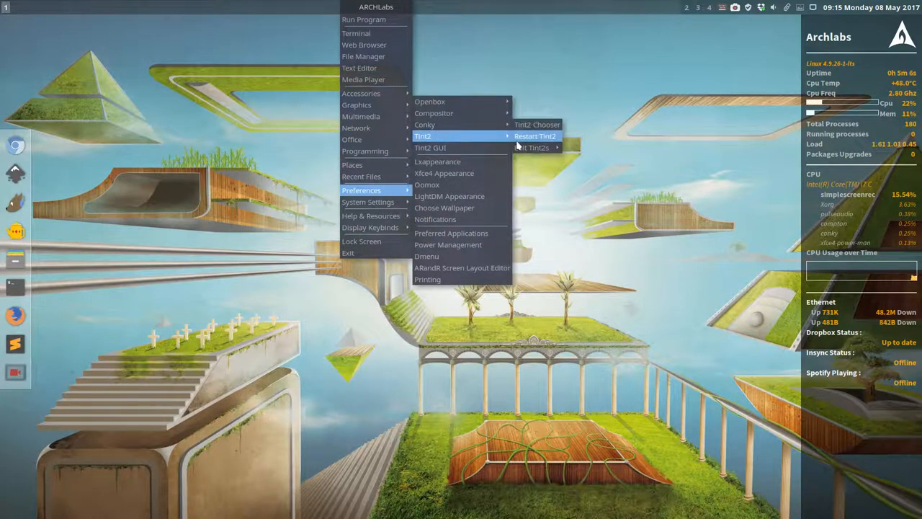
{"action": "mouse_move", "coordinate": [431, 148]}
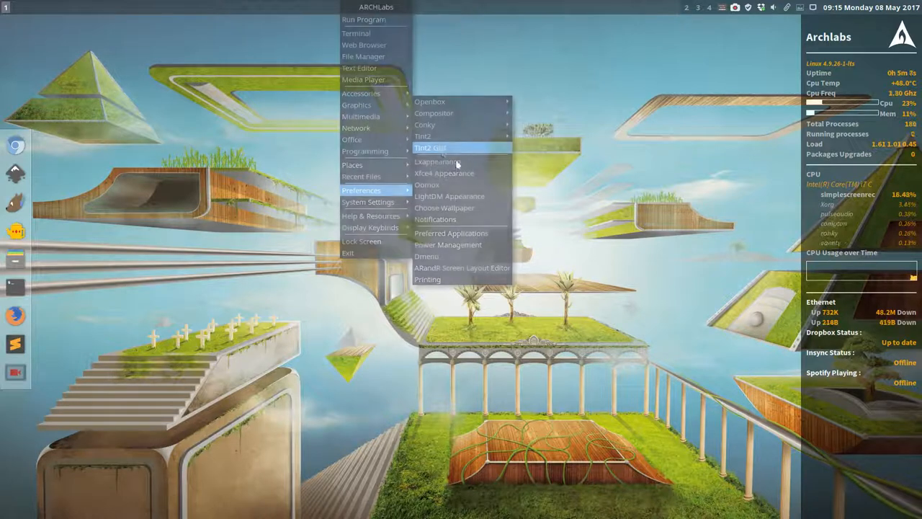
{"action": "left_click", "coordinate": [429, 148]}
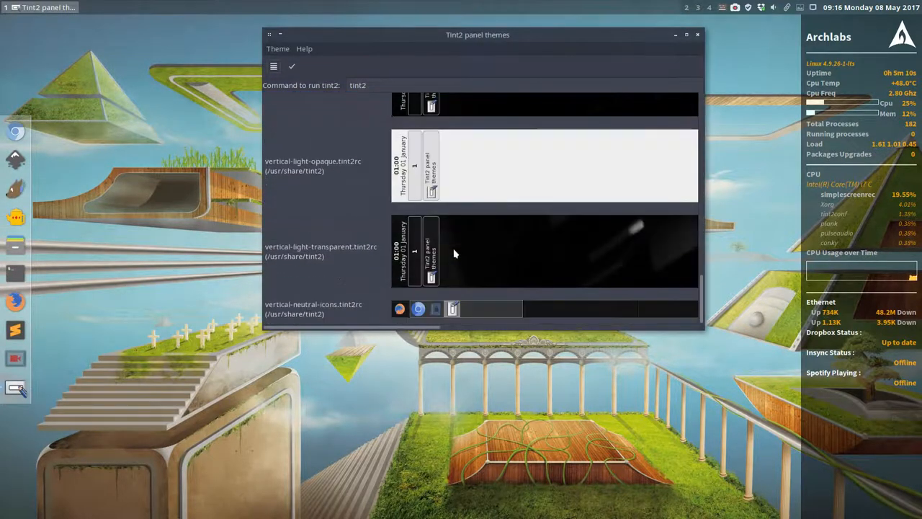
{"action": "scroll", "scroll_direction": "up", "scroll_amount": 3}
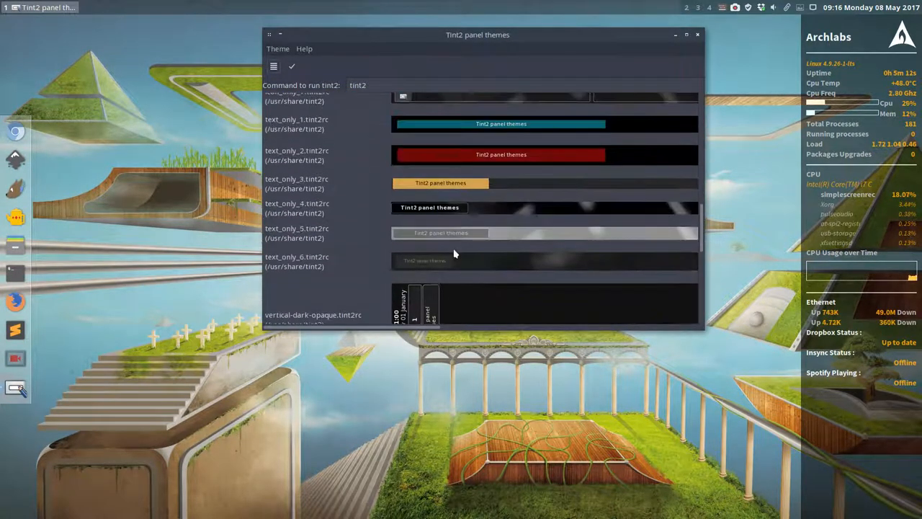
{"action": "scroll", "scroll_direction": "up", "scroll_amount": 3}
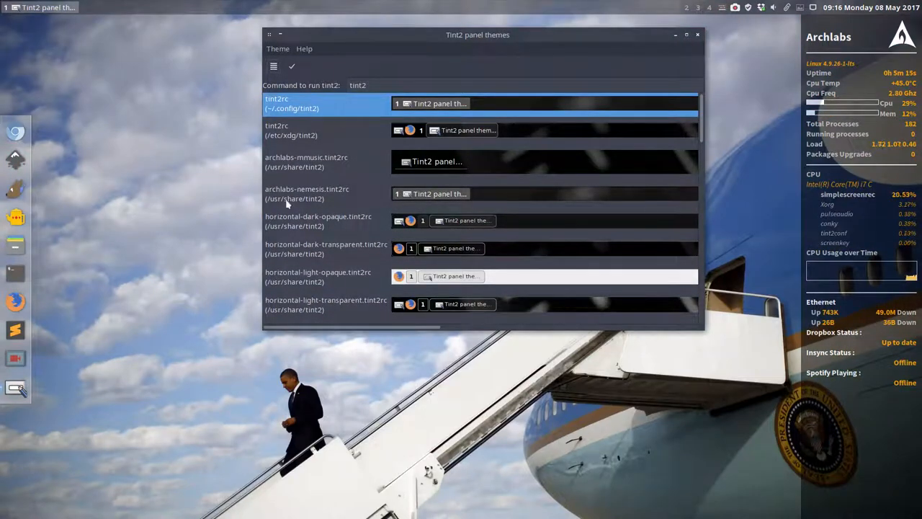
{"action": "left_click", "coordinate": [325, 193]}
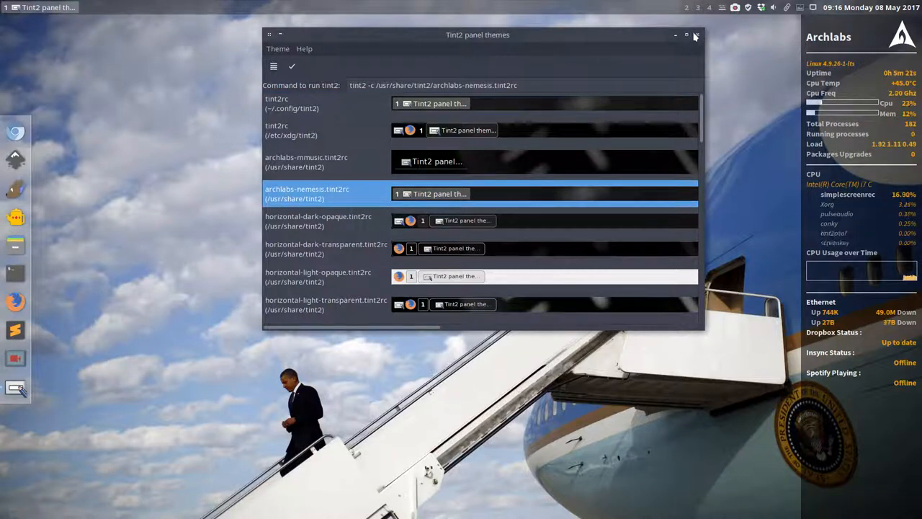
{"action": "left_click", "coordinate": [695, 34]}
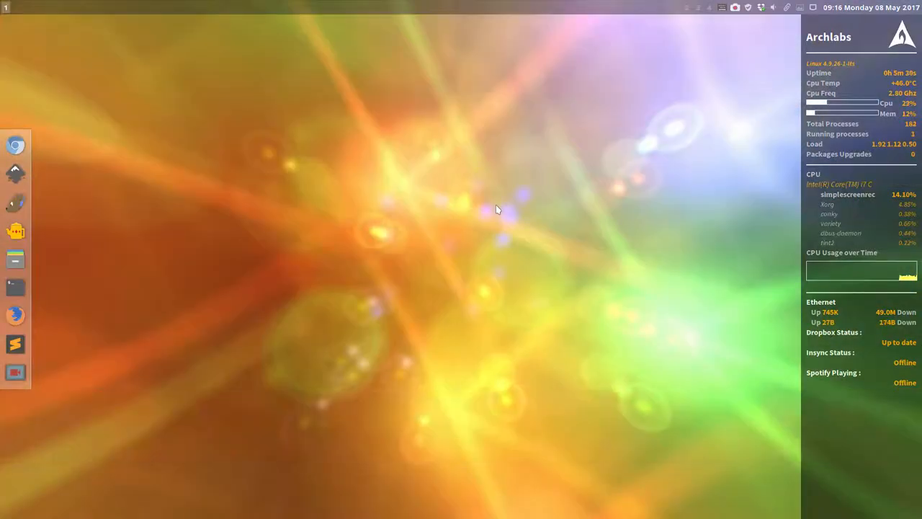
{"action": "mouse_move", "coordinate": [587, 167]}
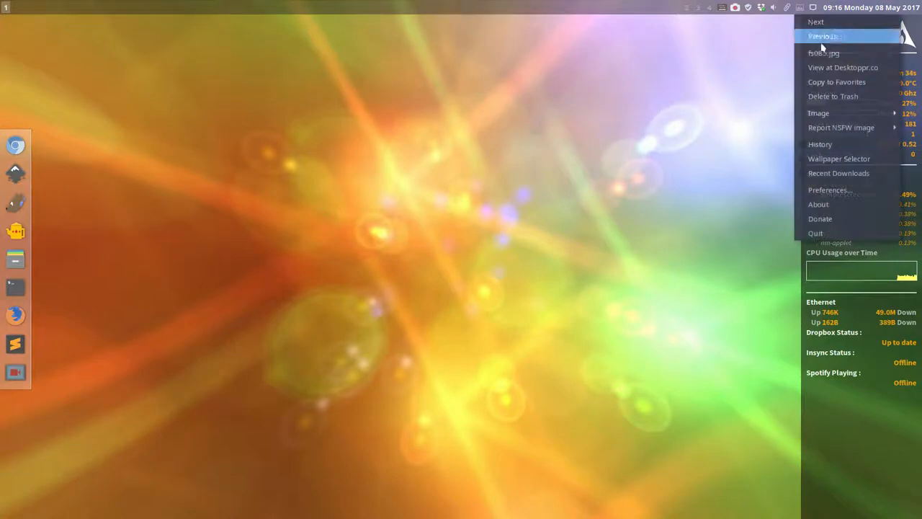
Step: Glance at Variety's preferences, then cycle wallpapers with Alt+Right, trashing one, to land on a mountain lake
{"action": "left_click", "coordinate": [830, 190]}
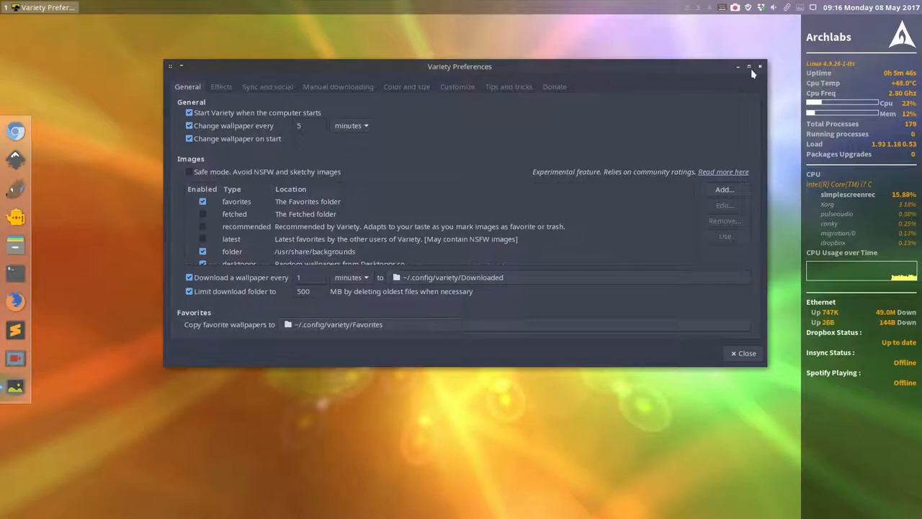
{"action": "left_click", "coordinate": [738, 66]}
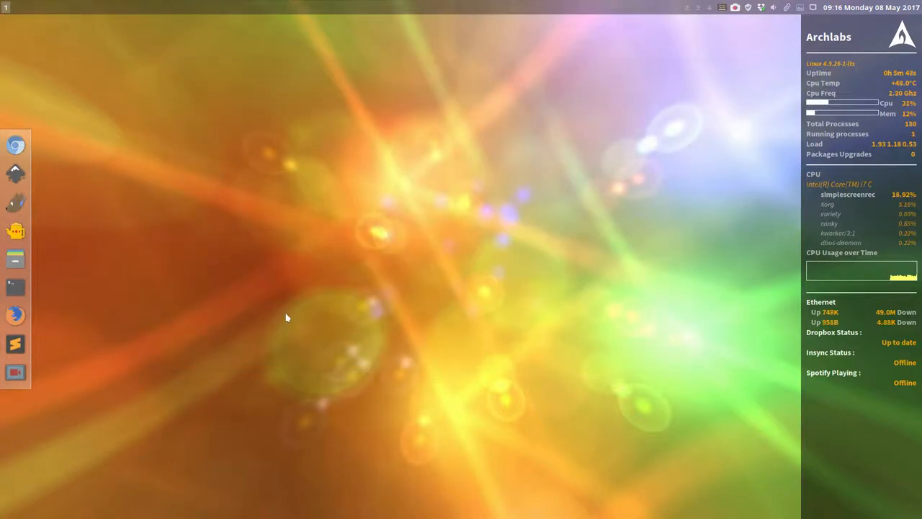
{"action": "key", "text": "alt+Right"}
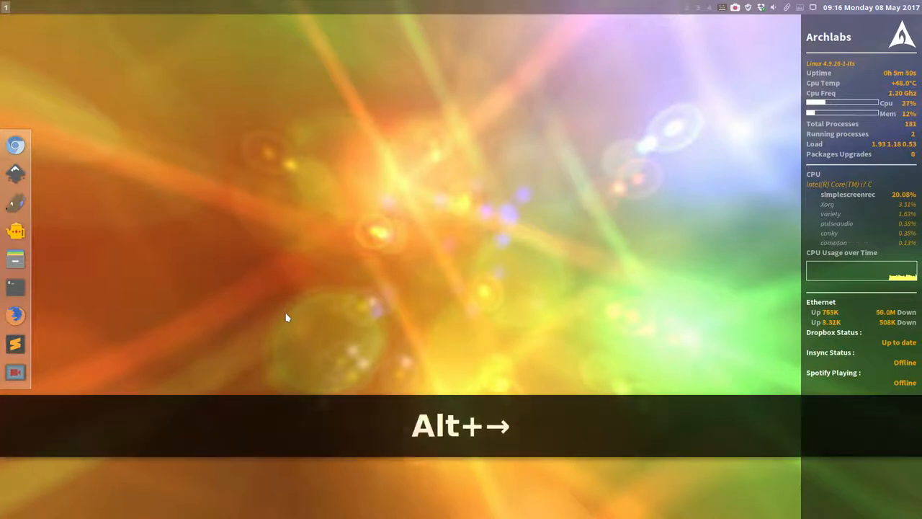
{"action": "key", "text": "alt+Right"}
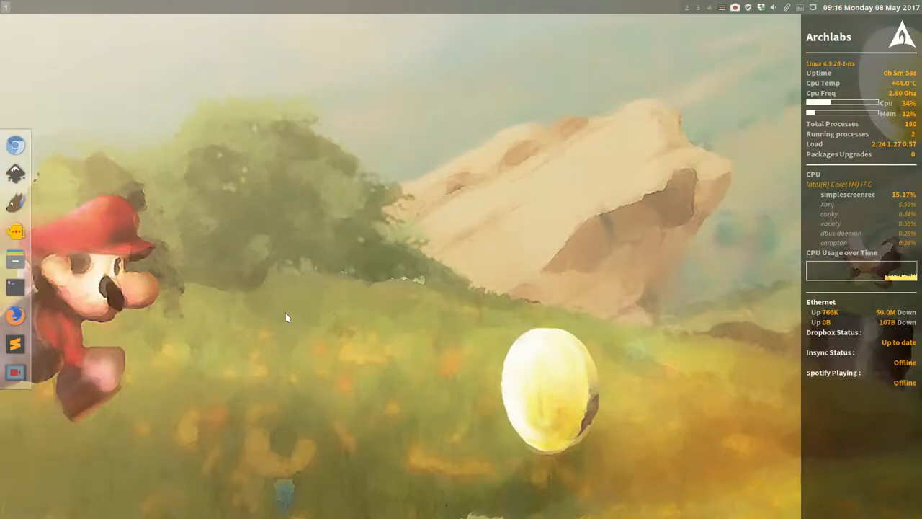
{"action": "key", "text": "Alt+t"}
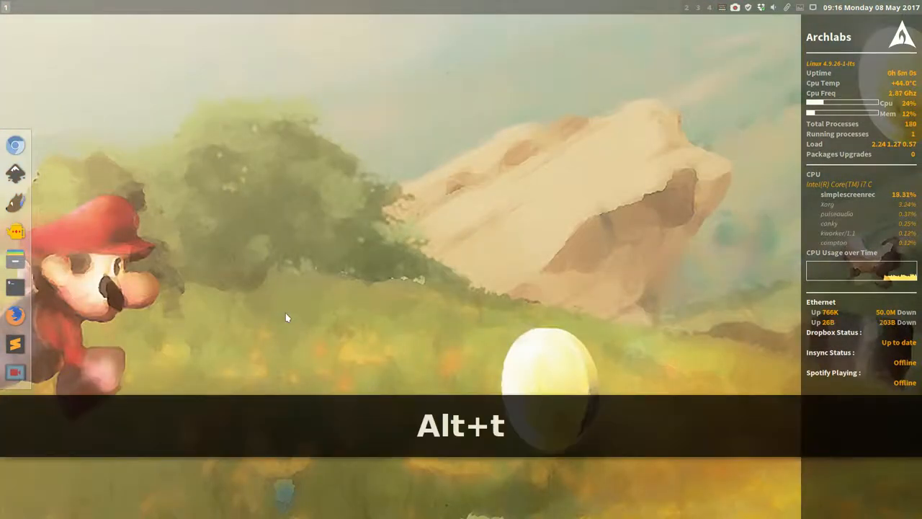
{"action": "key", "text": "alt+Right"}
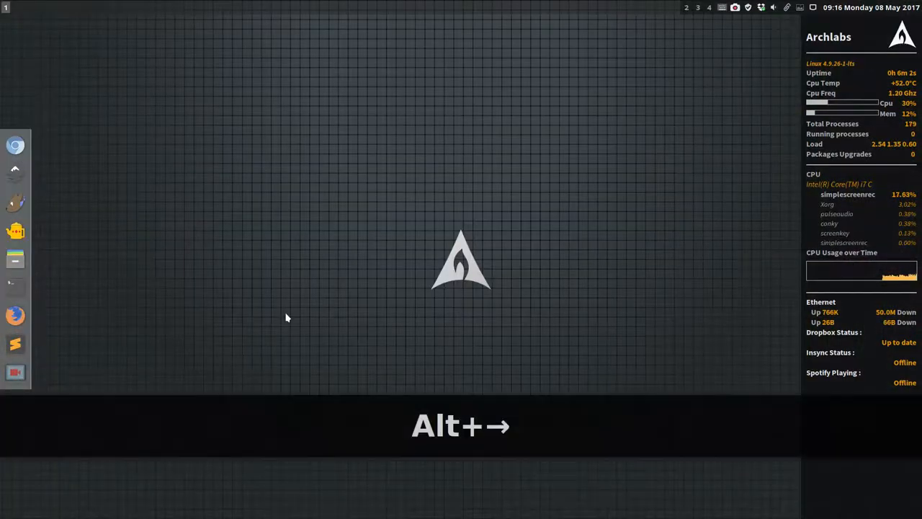
{"action": "key", "text": "alt+Right"}
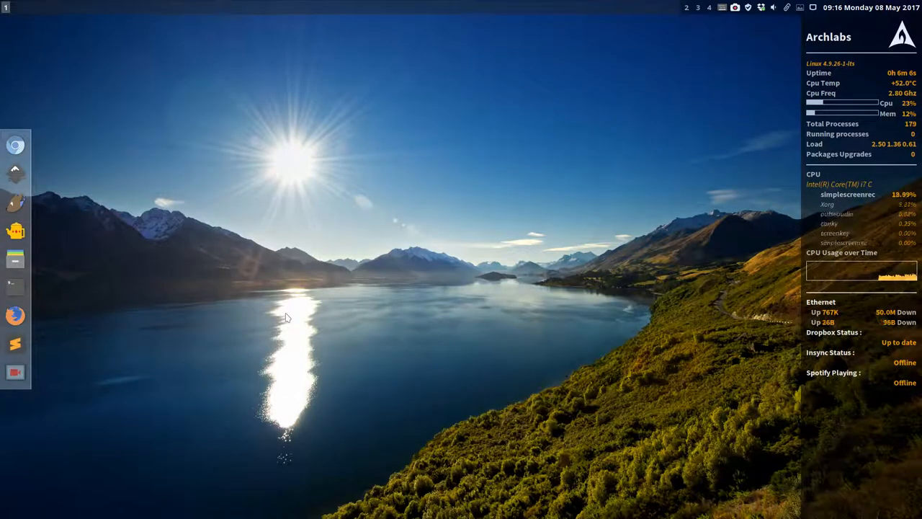
{"action": "mouse_move", "coordinate": [209, 162]}
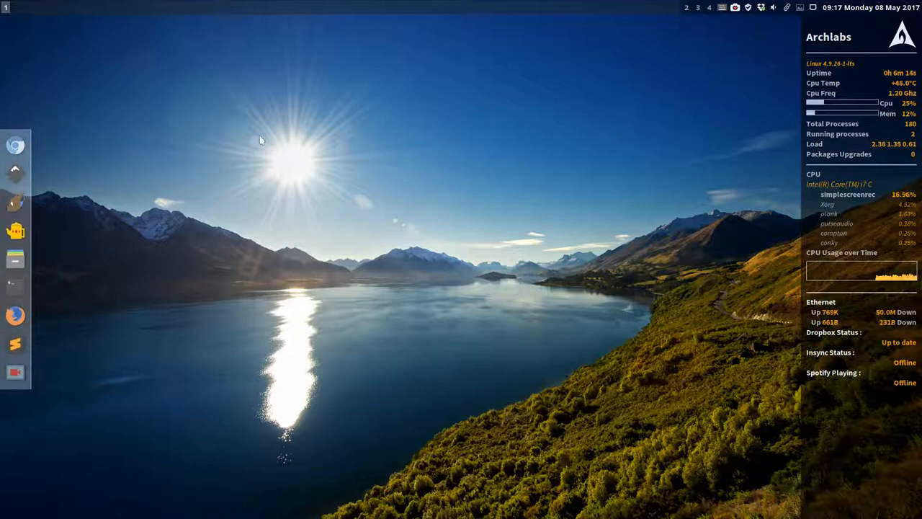
Step: From the desktop menu's Preferences > Openbox entries, launch the Appearance settings tool
{"action": "right_click", "coordinate": [261, 141]}
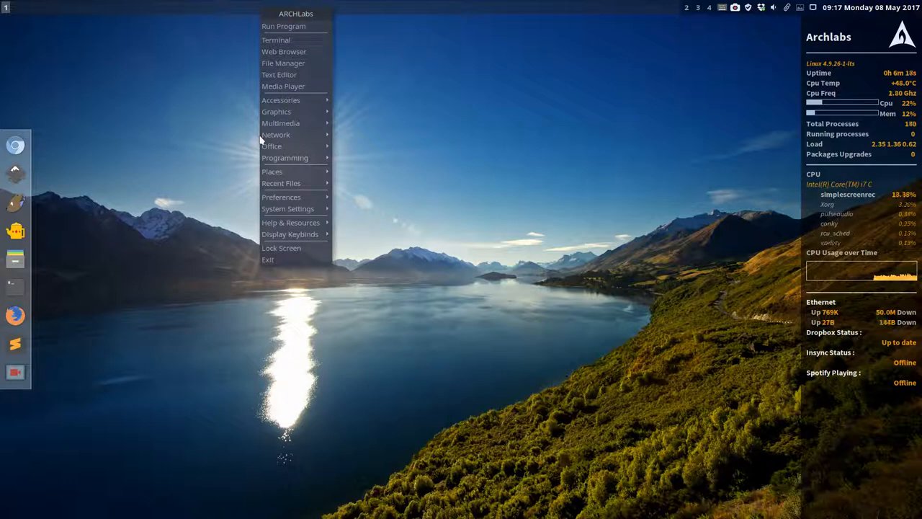
{"action": "mouse_move", "coordinate": [288, 208]}
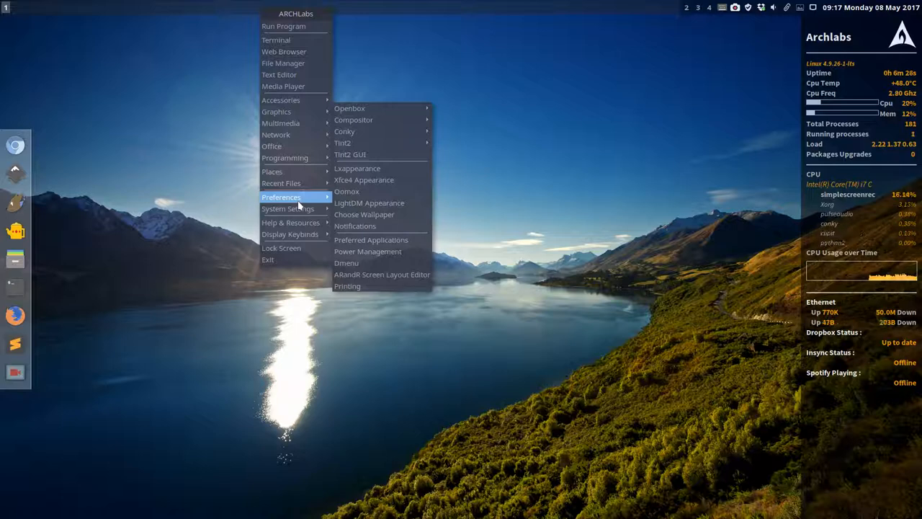
{"action": "mouse_move", "coordinate": [348, 191]}
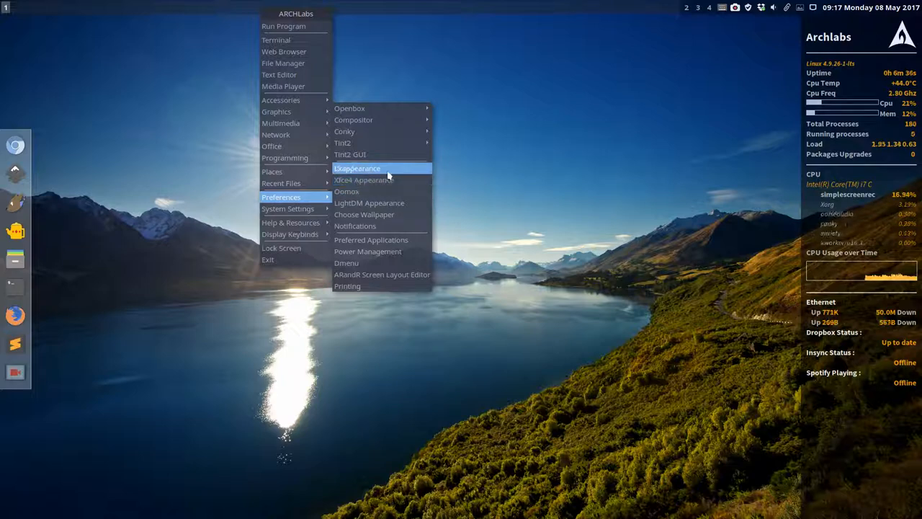
{"action": "mouse_move", "coordinate": [349, 108]}
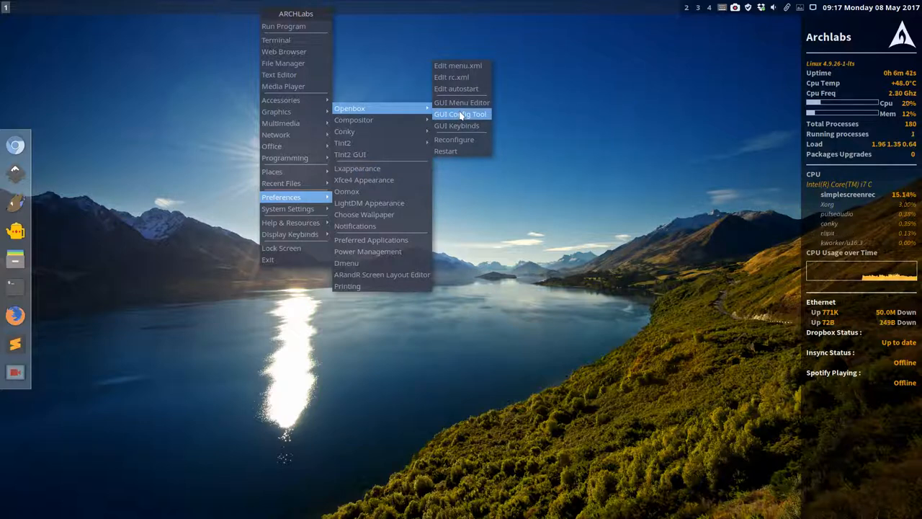
{"action": "left_click", "coordinate": [460, 114]}
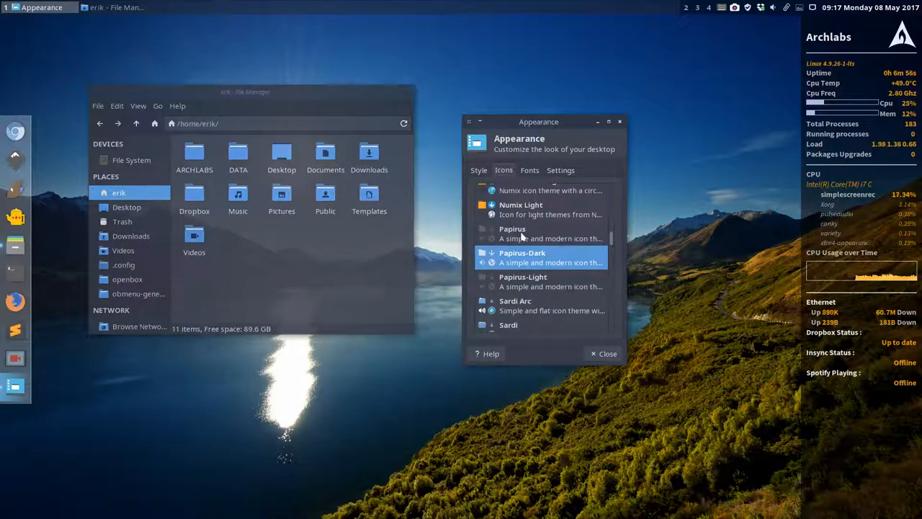
Step: In the Icons list preview a Faenza theme, then apply the Arc icon theme
{"action": "scroll", "scroll_direction": "down", "scroll_amount": 3}
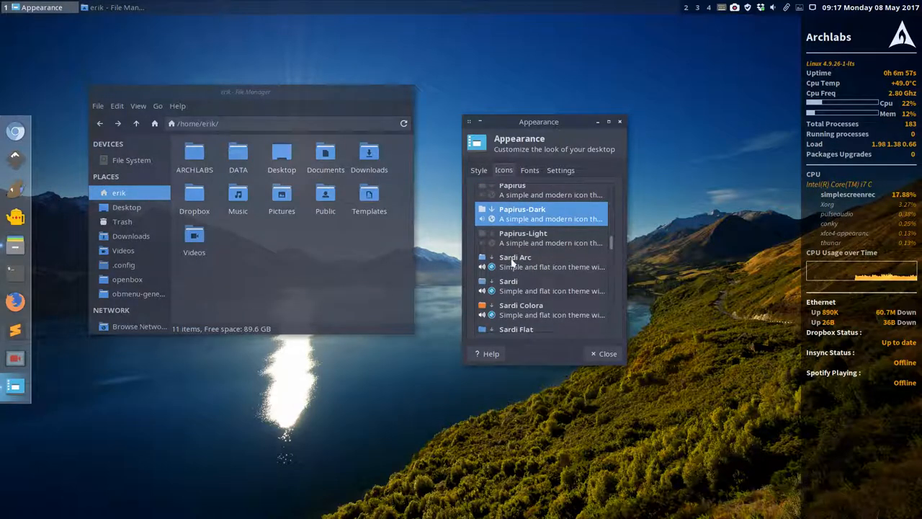
{"action": "scroll", "scroll_direction": "down", "scroll_amount": 3}
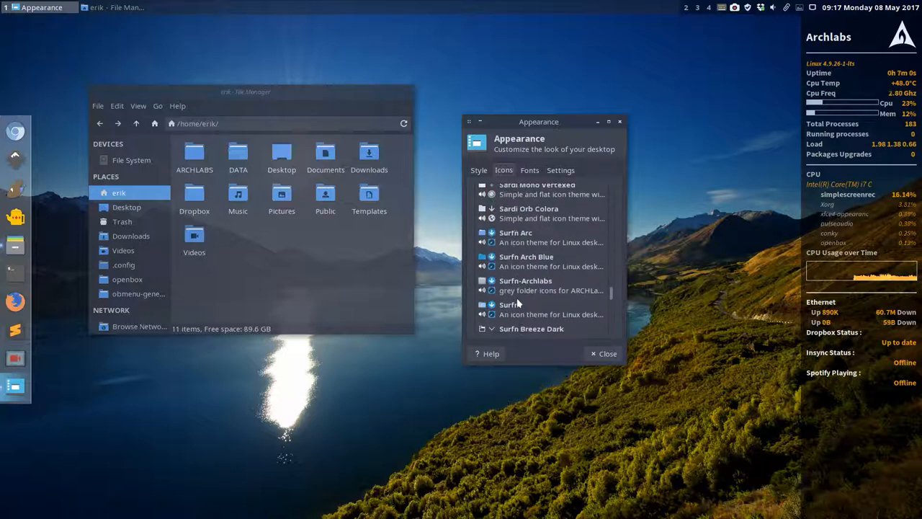
{"action": "scroll", "scroll_direction": "up", "scroll_amount": 3}
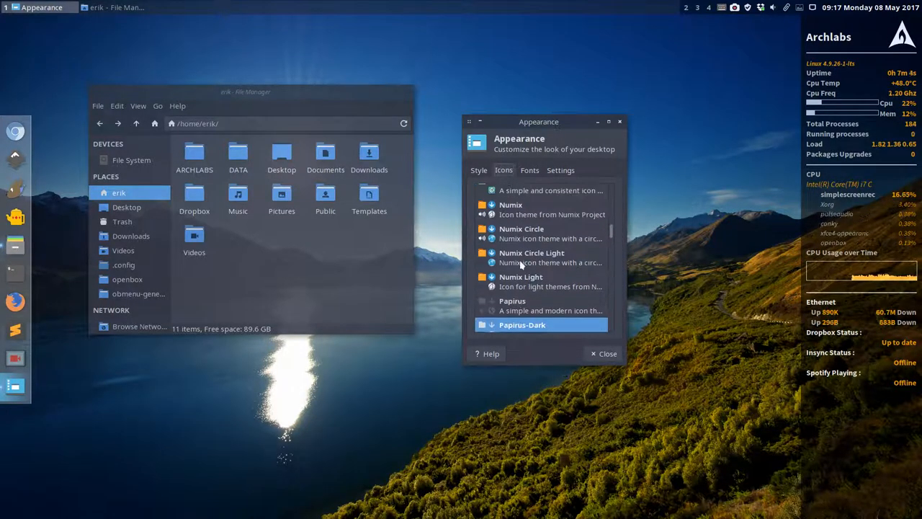
{"action": "left_click", "coordinate": [532, 257]}
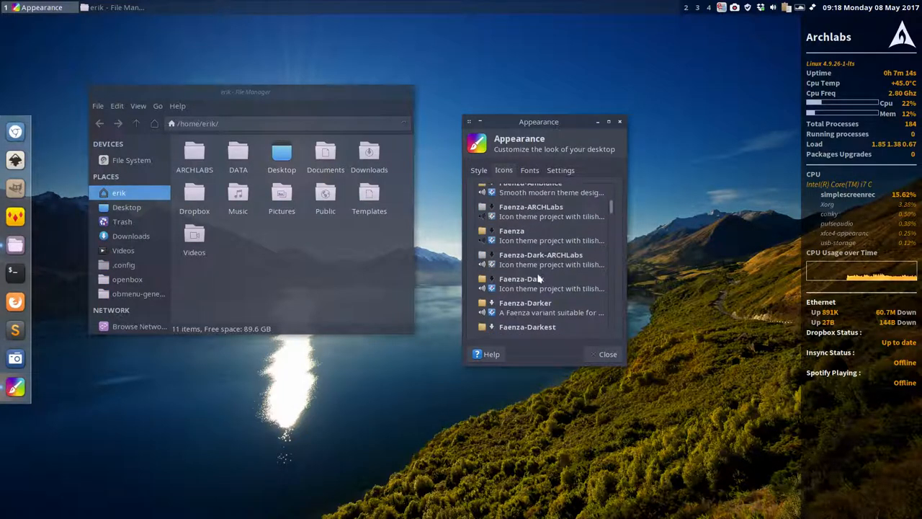
{"action": "scroll", "scroll_direction": "up", "scroll_amount": 3}
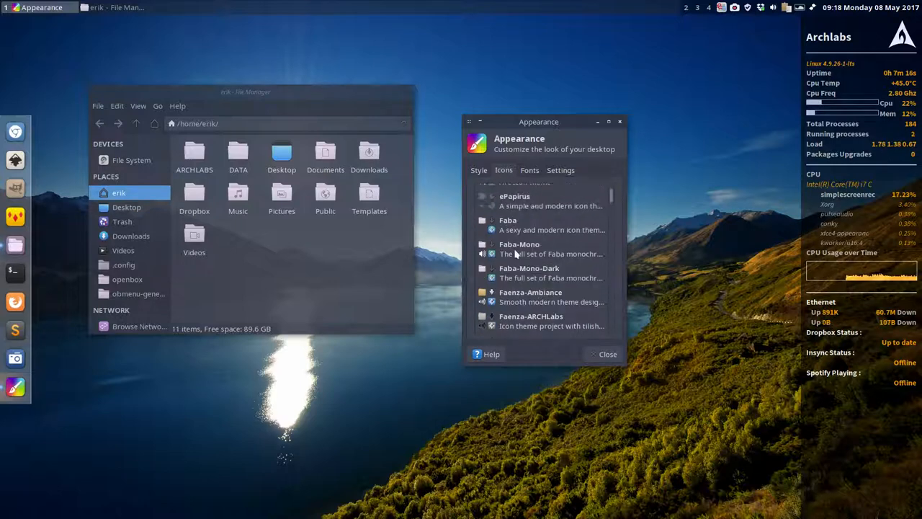
{"action": "left_click", "coordinate": [529, 272]}
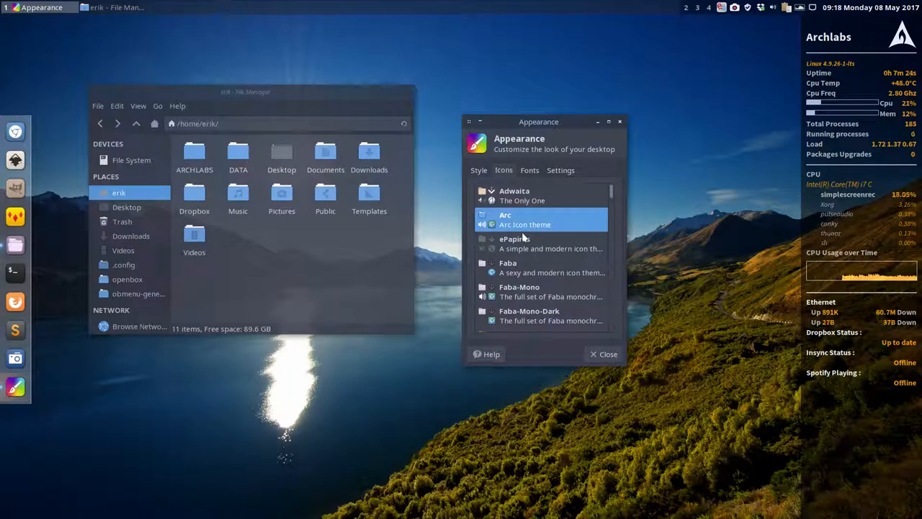
{"action": "mouse_move", "coordinate": [517, 257]}
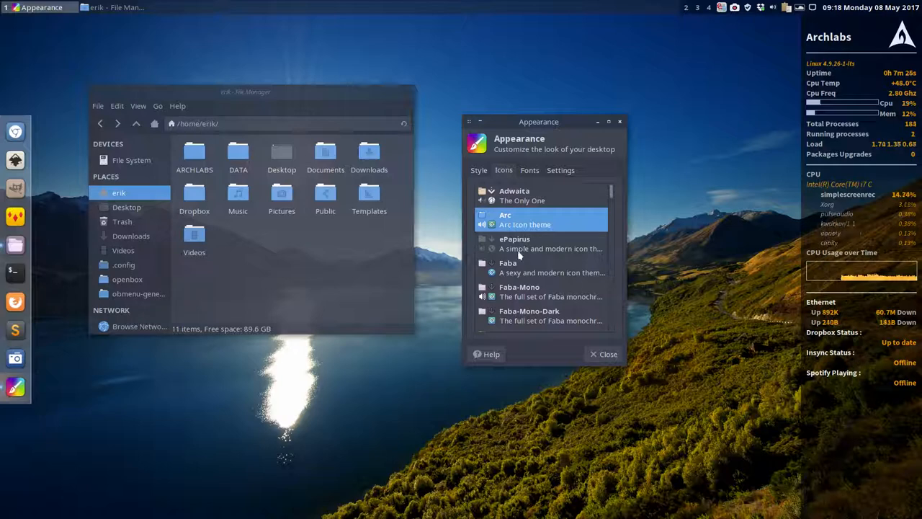
Step: On the Style tab, enlarge the window and preview Crocus-Remix and Bunsen-He-flatish before the Arc-Tacao style
{"action": "left_click", "coordinate": [478, 170]}
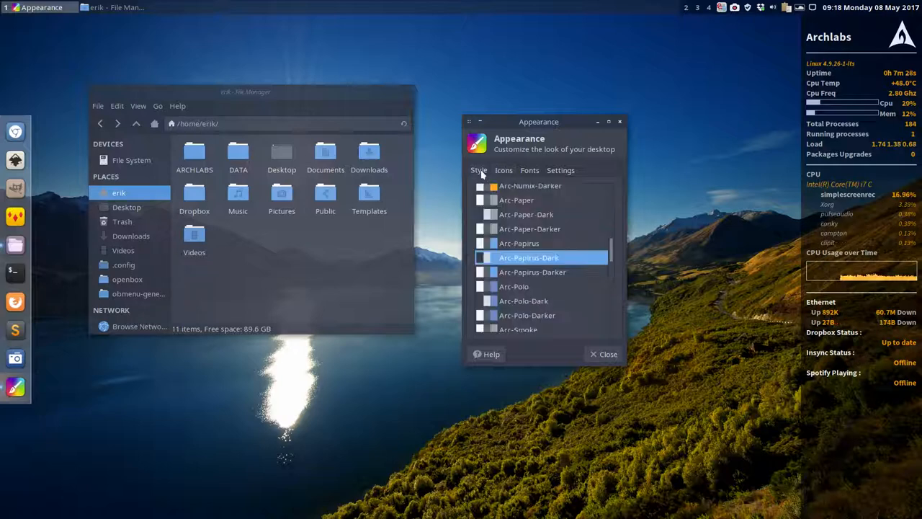
{"action": "left_click_drag", "start_coordinate": [538, 121], "coordinate": [583, 60]}
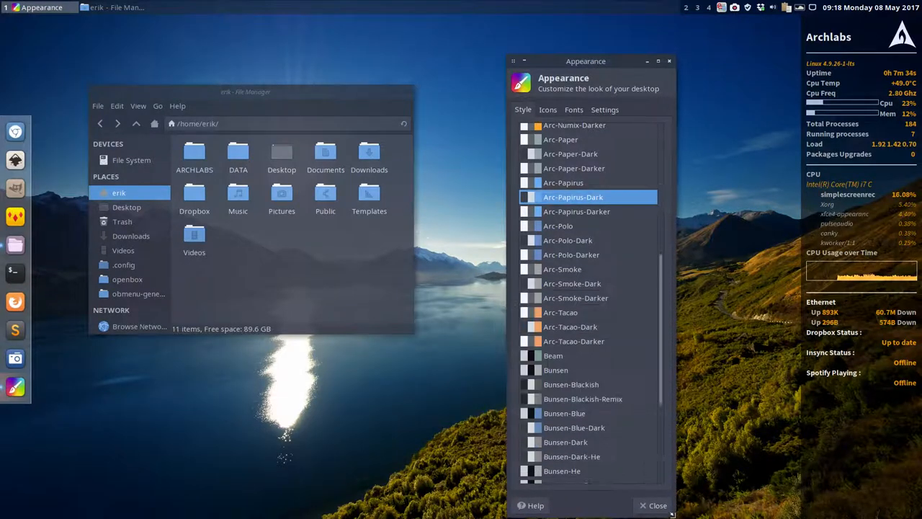
{"action": "scroll", "scroll_direction": "down", "scroll_amount": 3}
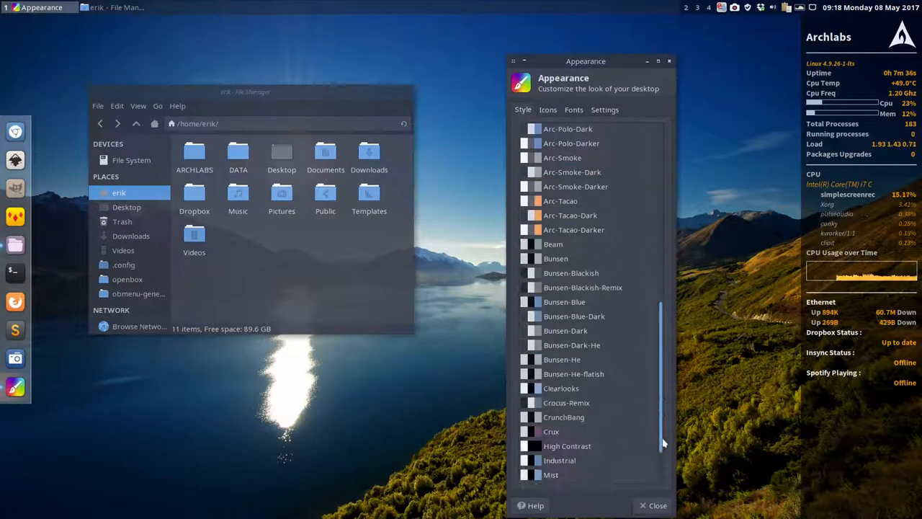
{"action": "scroll", "scroll_direction": "down", "scroll_amount": 3}
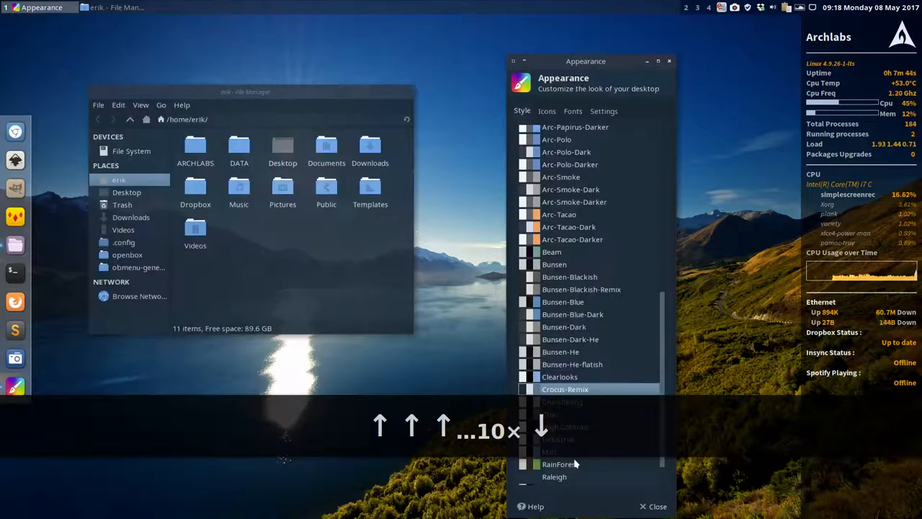
{"action": "left_click", "coordinate": [572, 364]}
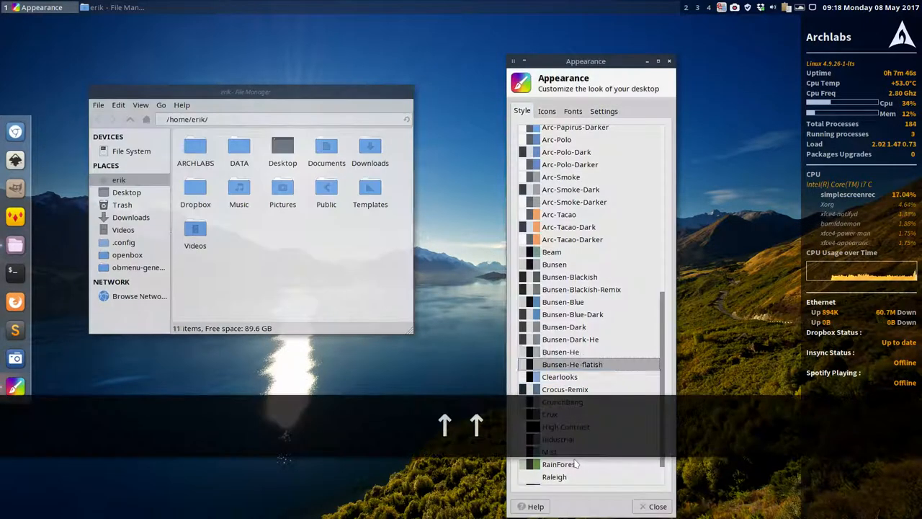
{"action": "left_click", "coordinate": [572, 314]}
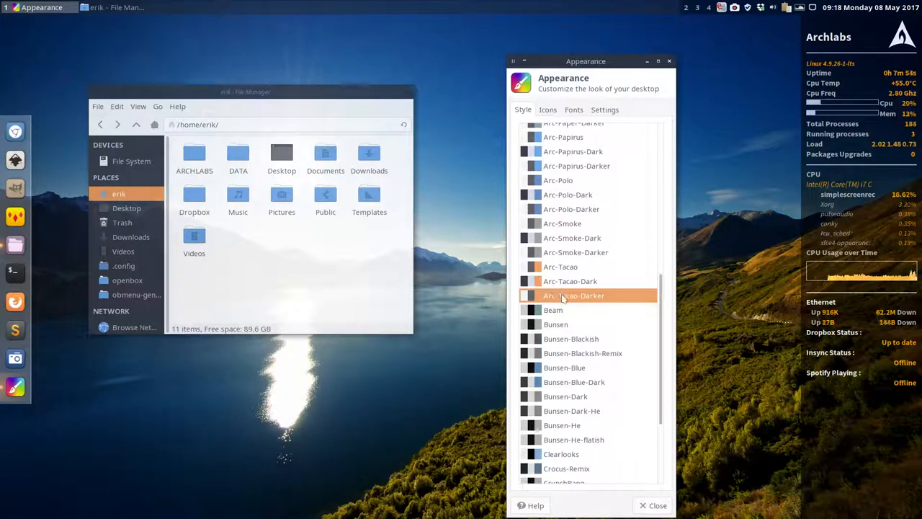
{"action": "scroll", "scroll_direction": "up", "scroll_amount": 3}
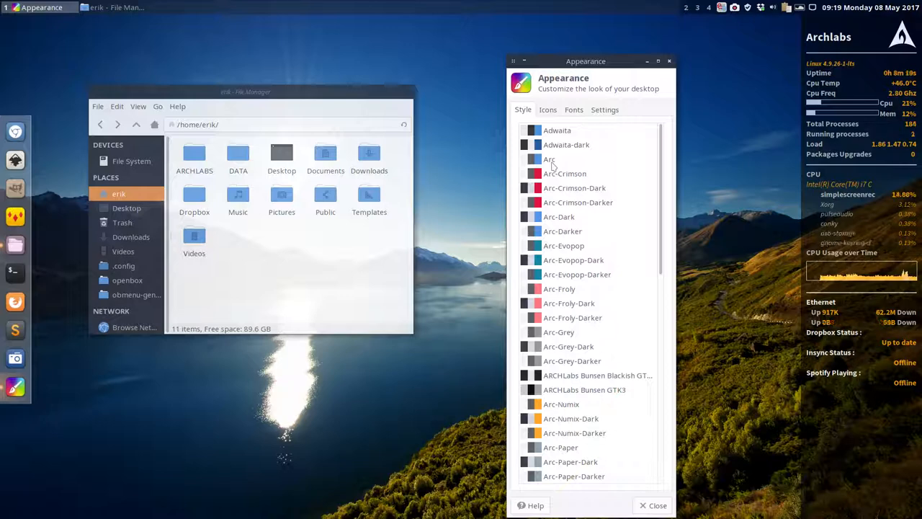
Step: Apply Arc, Arc-Darker, Arc-Crimson-Dark, Arc-Froly-Dark, Arc-Numix, Arc-Numix-Darker, Arc-Polo, settling on Arc-Polo-Dark
{"action": "left_click", "coordinate": [549, 159]}
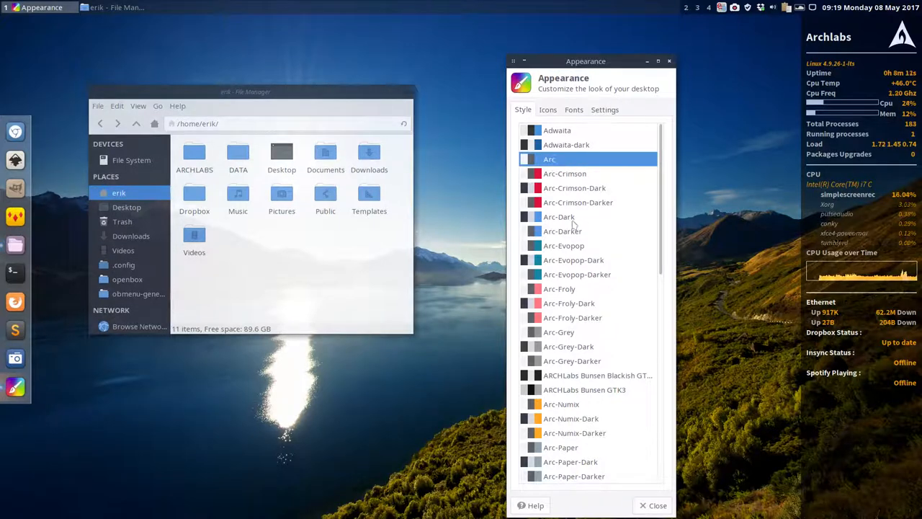
{"action": "left_click", "coordinate": [562, 231]}
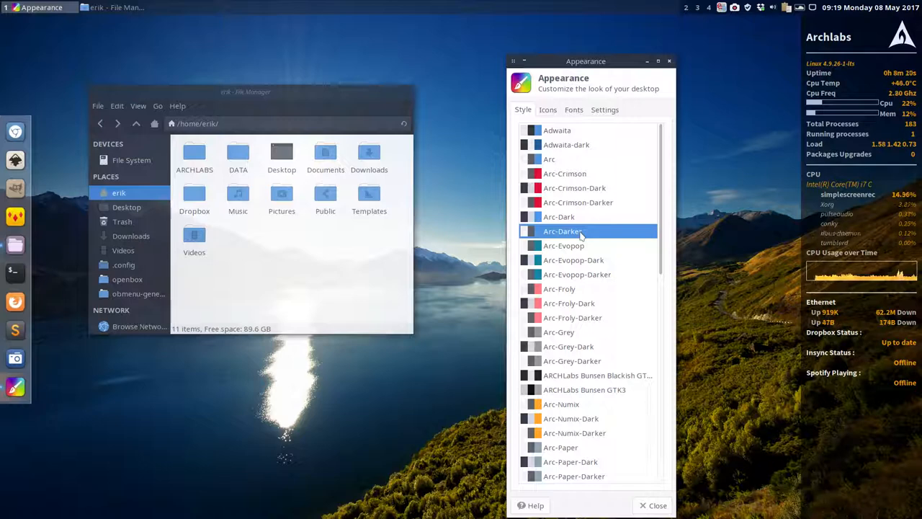
{"action": "mouse_move", "coordinate": [577, 294]}
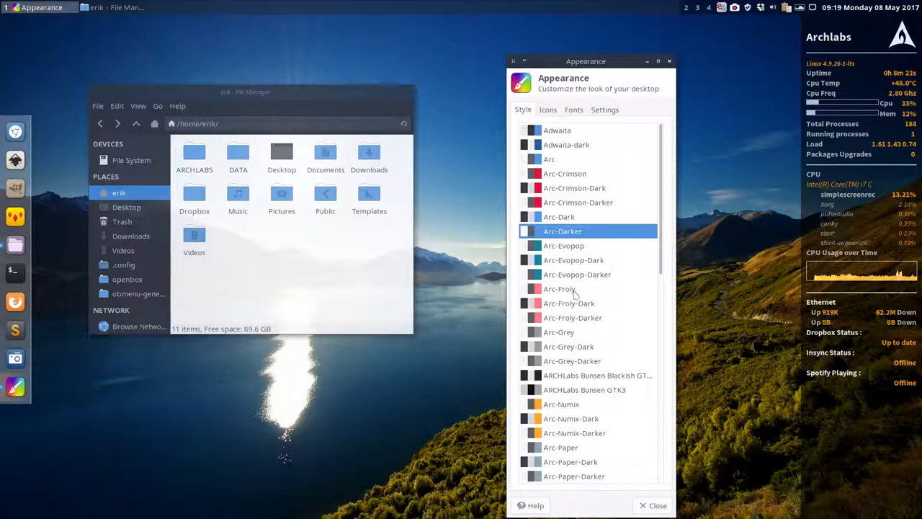
{"action": "left_click", "coordinate": [574, 188]}
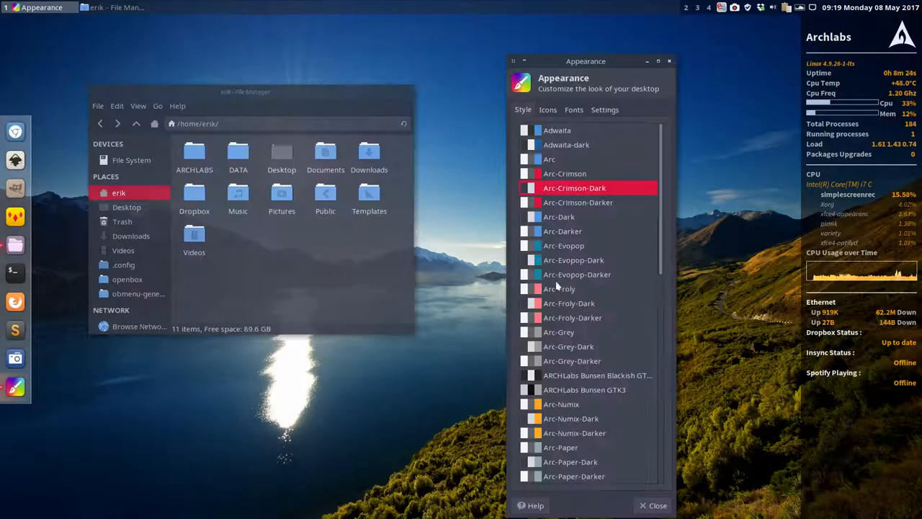
{"action": "left_click", "coordinate": [569, 302]}
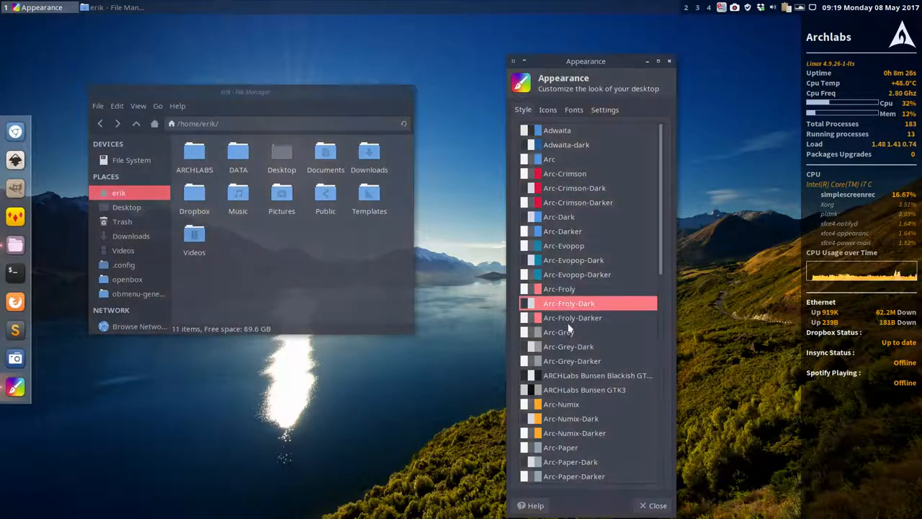
{"action": "left_click", "coordinate": [561, 403]}
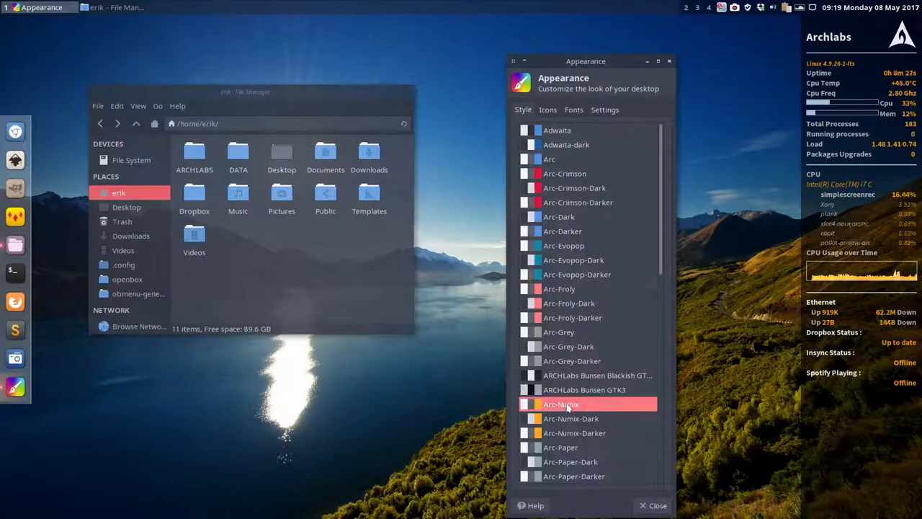
{"action": "left_click", "coordinate": [575, 433]}
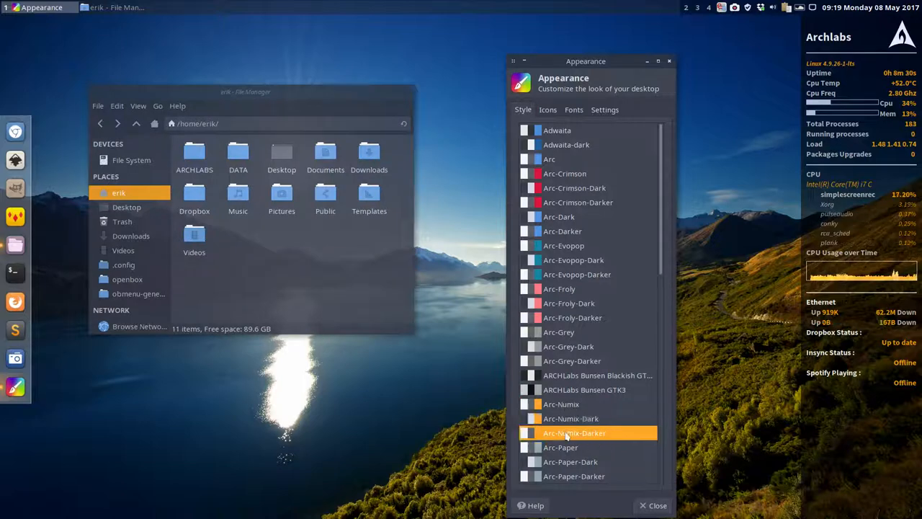
{"action": "left_click", "coordinate": [560, 447]}
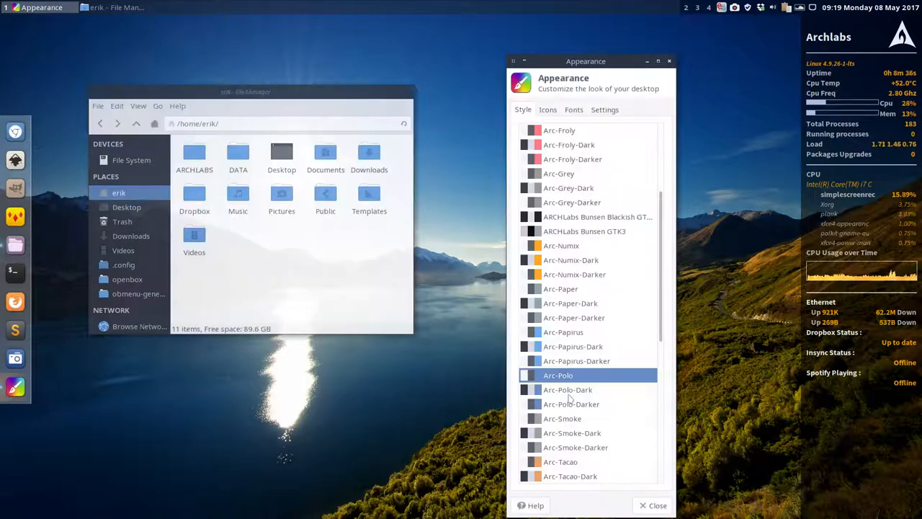
{"action": "left_click", "coordinate": [567, 389]}
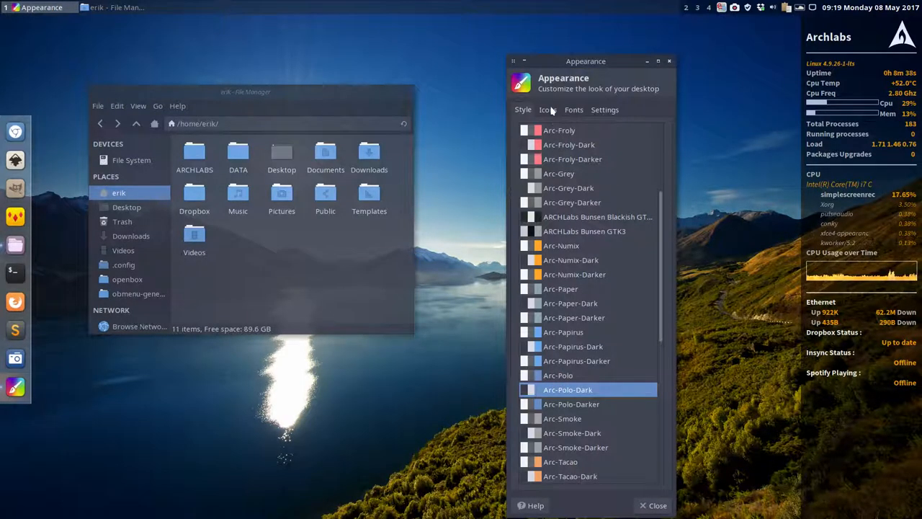
Step: Show the Fonts settings: Noto Sans 11 default font, anti-aliasing on, custom DPI 96
{"action": "left_click", "coordinate": [547, 109]}
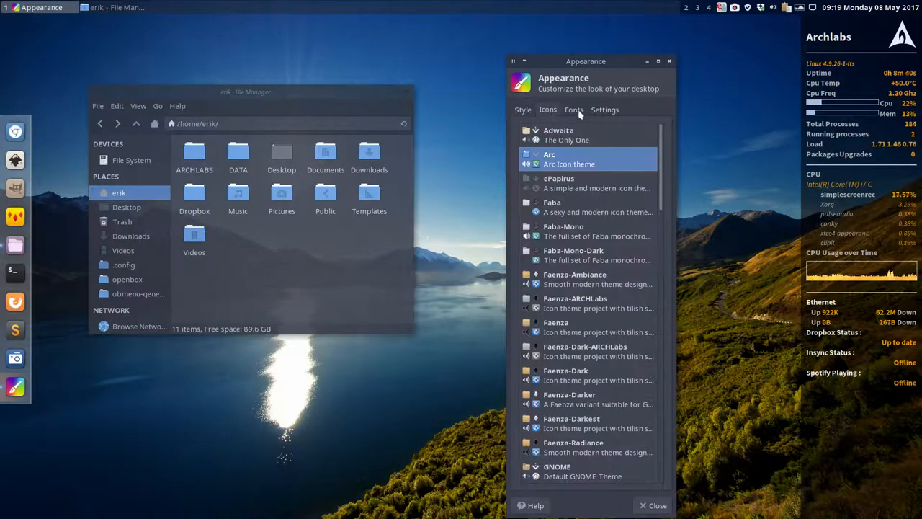
{"action": "left_click", "coordinate": [573, 109]}
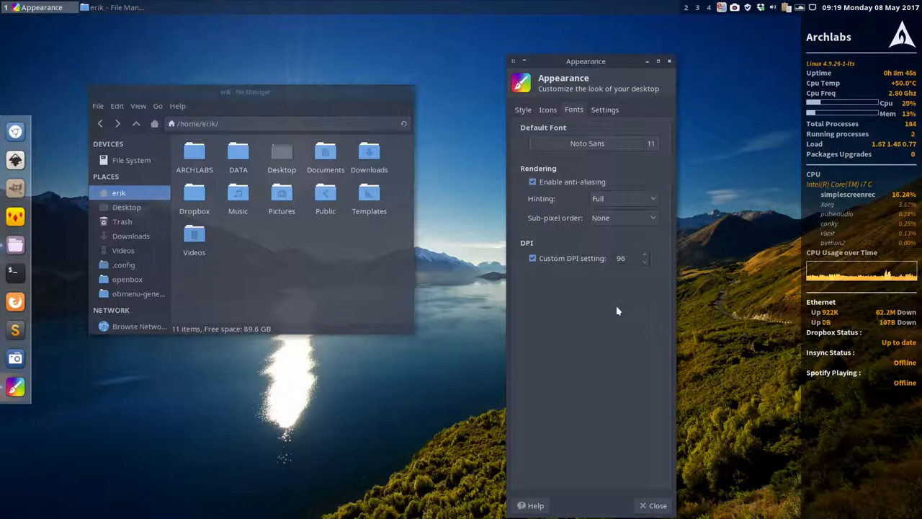
{"action": "mouse_move", "coordinate": [400, 46]}
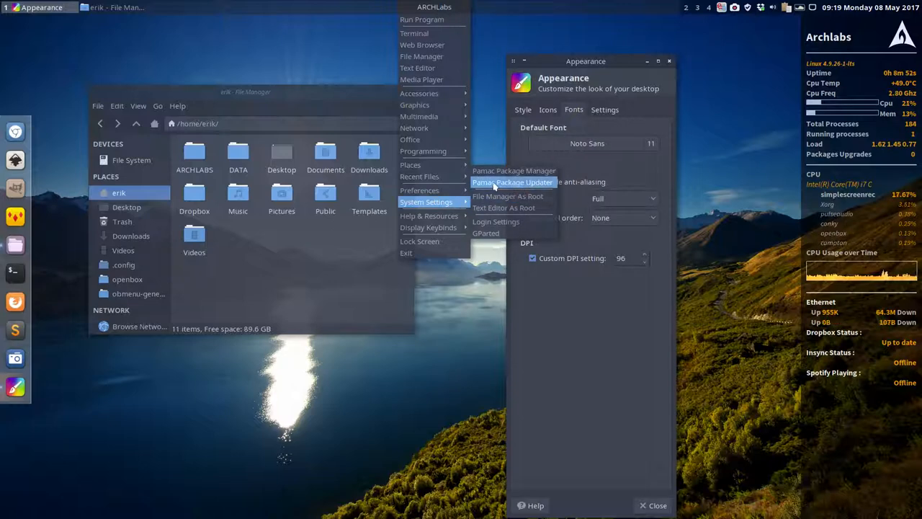
{"action": "mouse_move", "coordinate": [514, 170]}
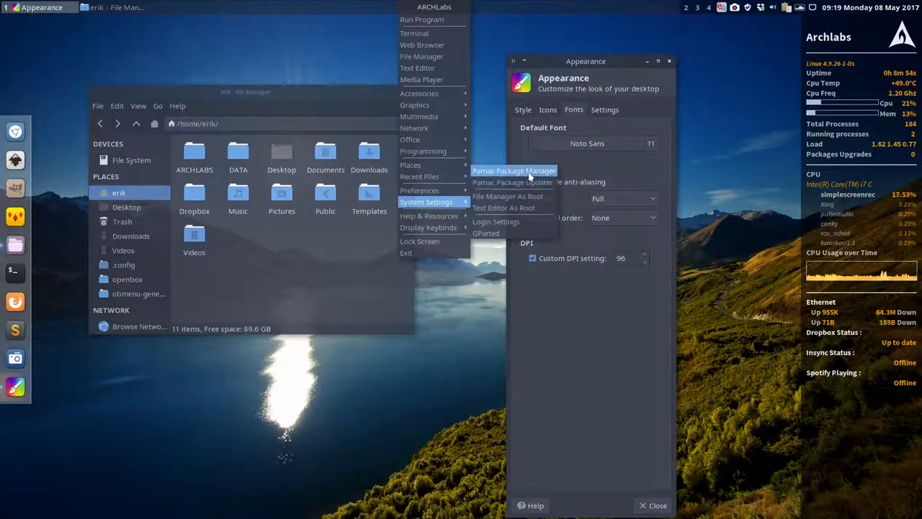
Step: Search Pamac for 'fonts' and browse the results, then view Appearance's Settings tab and close it
{"action": "left_click", "coordinate": [514, 171]}
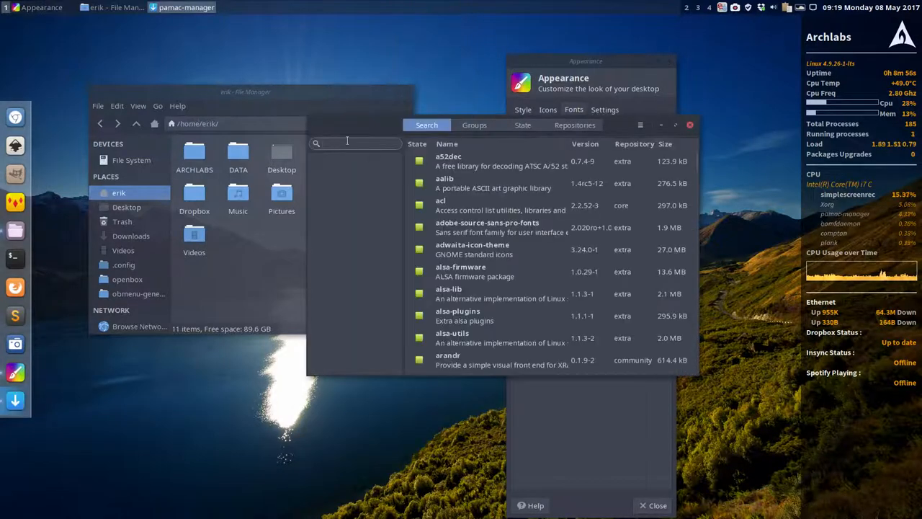
{"action": "type", "text": "fonts"}
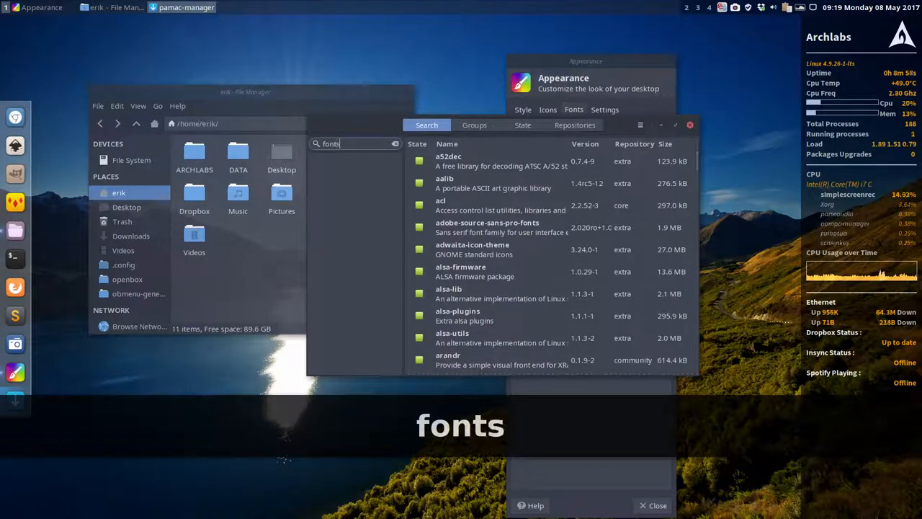
{"action": "key", "text": "Return"}
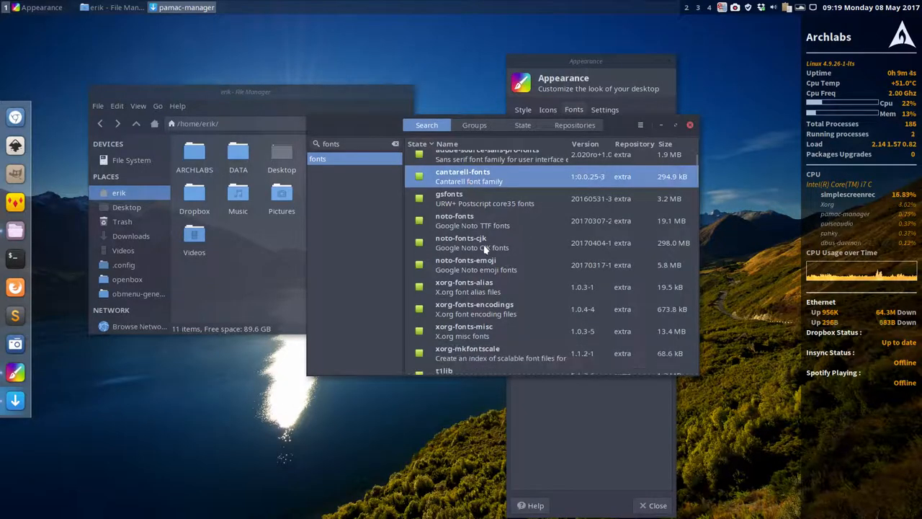
{"action": "scroll", "scroll_direction": "down", "scroll_amount": 3}
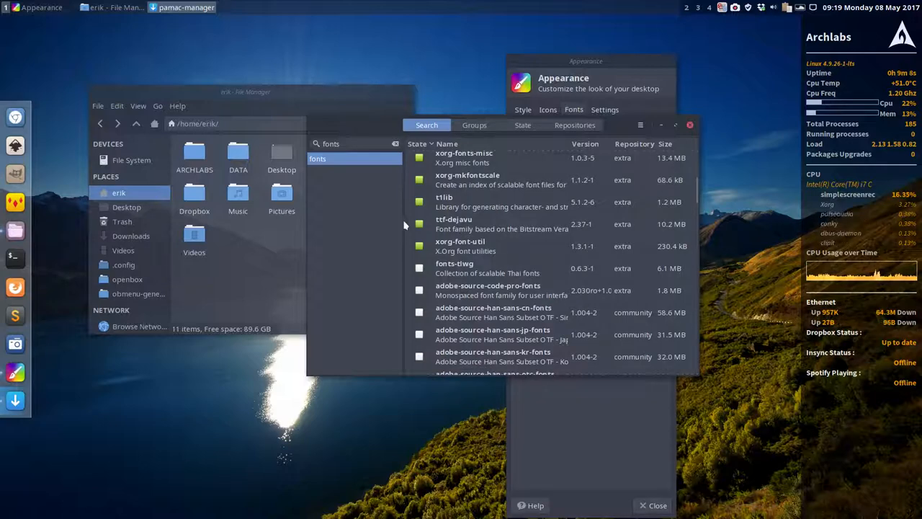
{"action": "scroll", "scroll_direction": "up", "scroll_amount": 3}
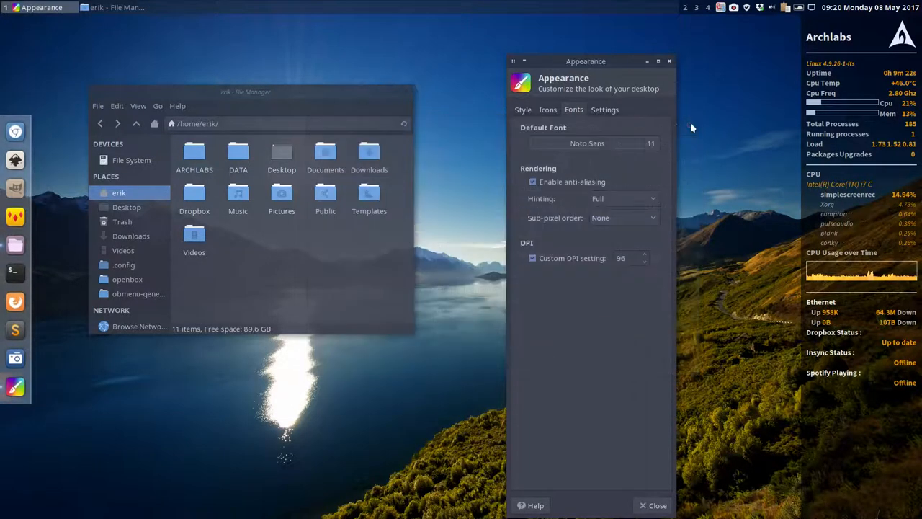
{"action": "left_click", "coordinate": [605, 109]}
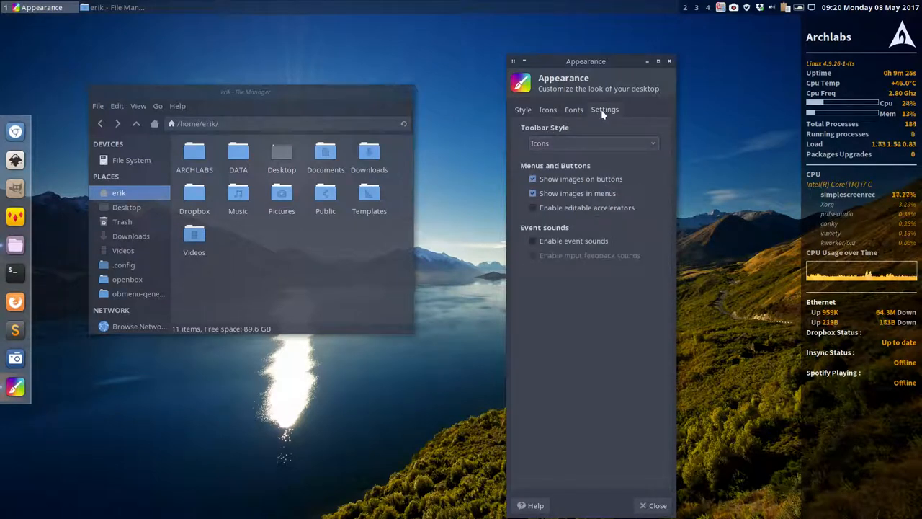
{"action": "left_click", "coordinate": [652, 505]}
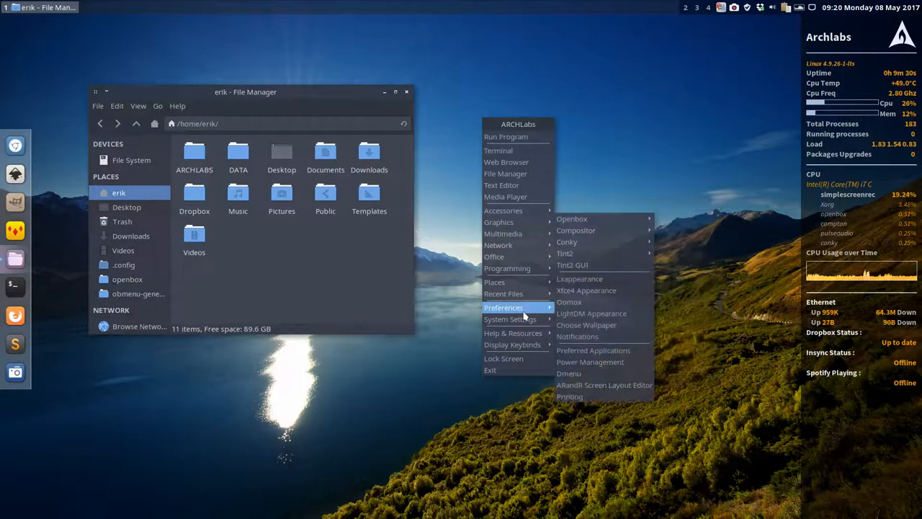
Step: In LXAppearance browse widget and icon themes, then apply the Breeze Snow mouse cursor theme
{"action": "left_click", "coordinate": [585, 290]}
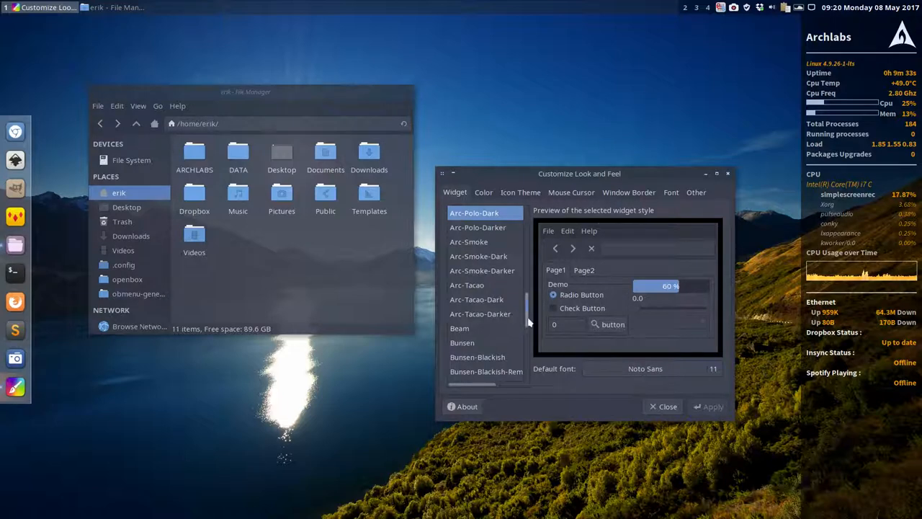
{"action": "scroll", "scroll_direction": "up", "scroll_amount": 3}
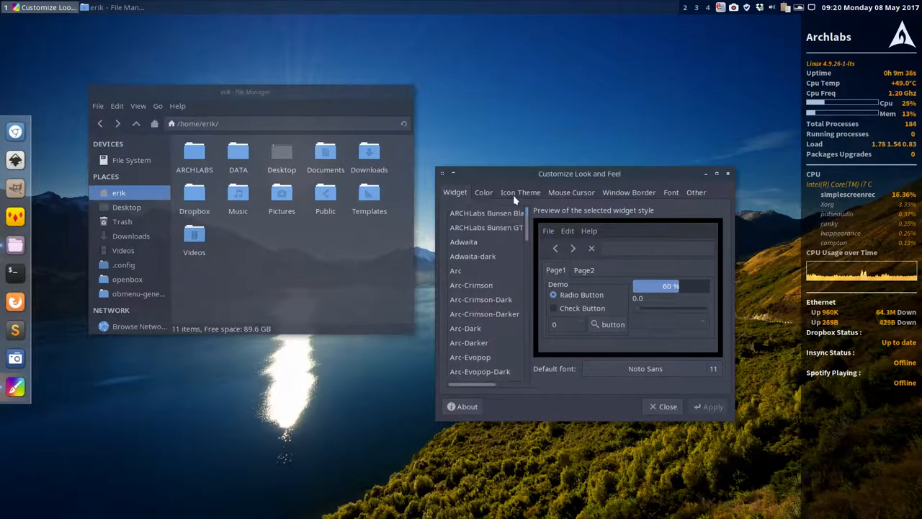
{"action": "left_click", "coordinate": [520, 192]}
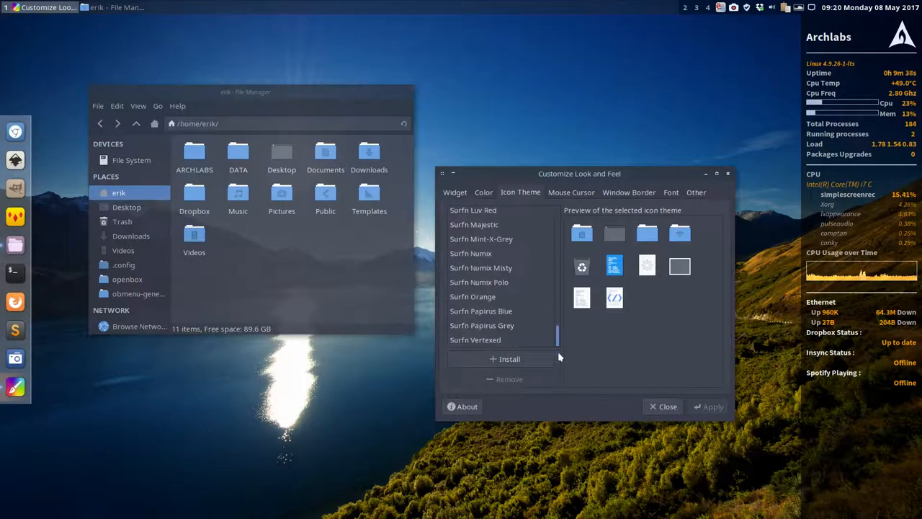
{"action": "left_click", "coordinate": [571, 193]}
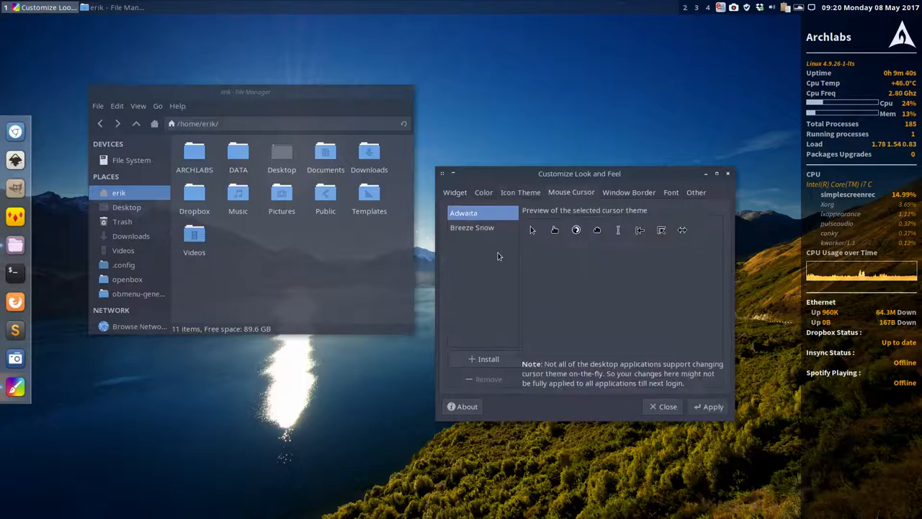
{"action": "left_click", "coordinate": [472, 227]}
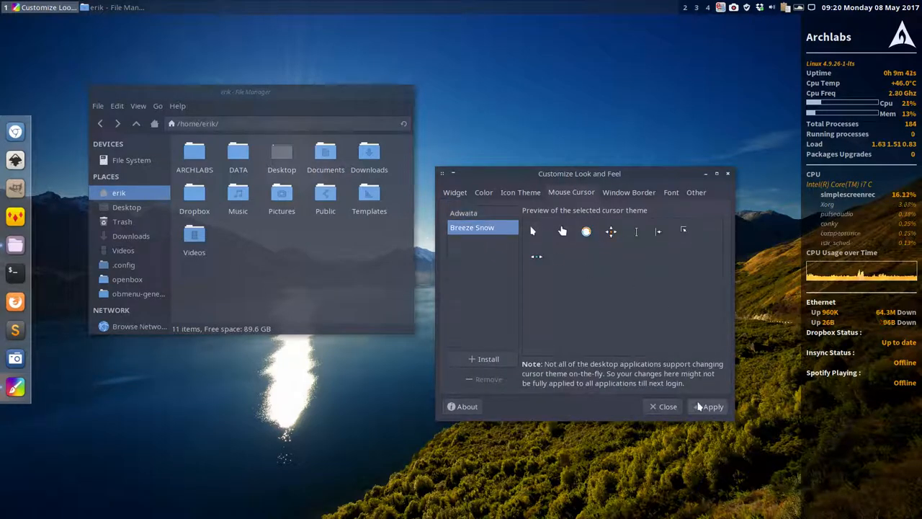
{"action": "left_click", "coordinate": [709, 405]}
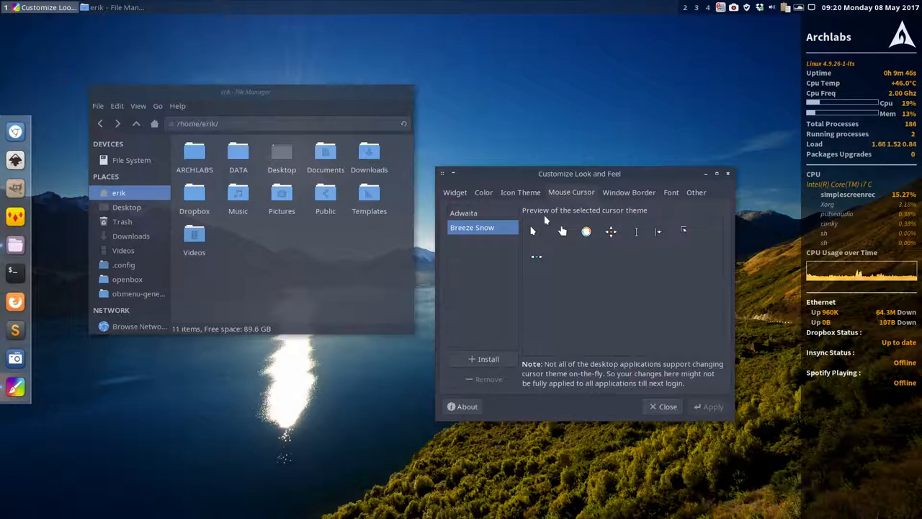
{"action": "mouse_move", "coordinate": [569, 281]}
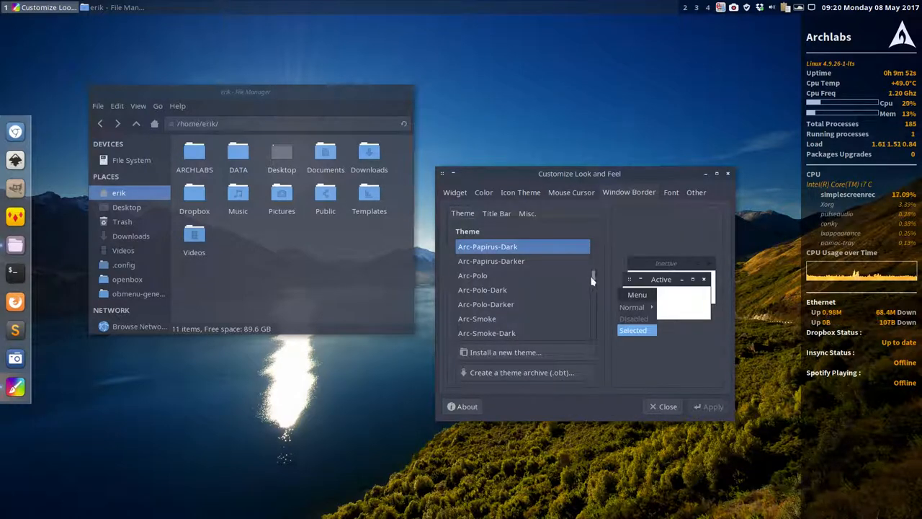
Step: Scroll the Window Border themes, view the Other options, and close LXAppearance
{"action": "scroll", "scroll_direction": "up", "scroll_amount": 3}
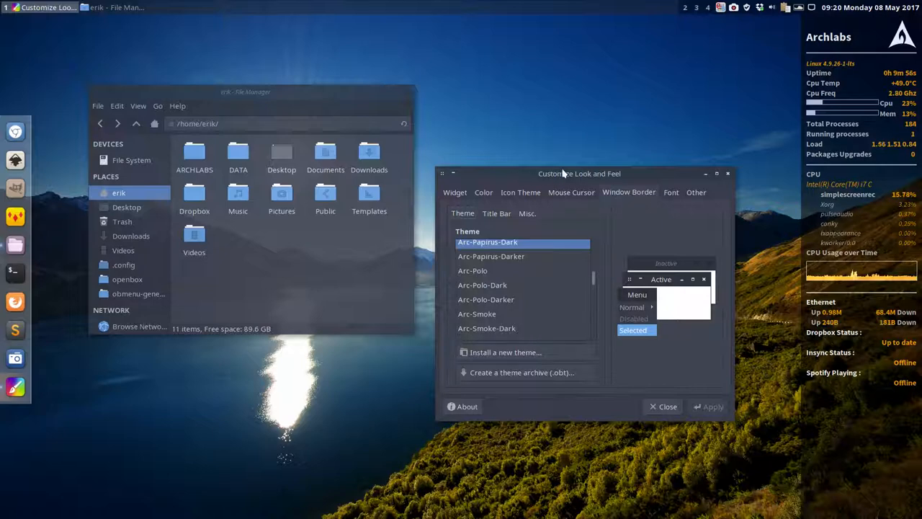
{"action": "mouse_move", "coordinate": [625, 178]}
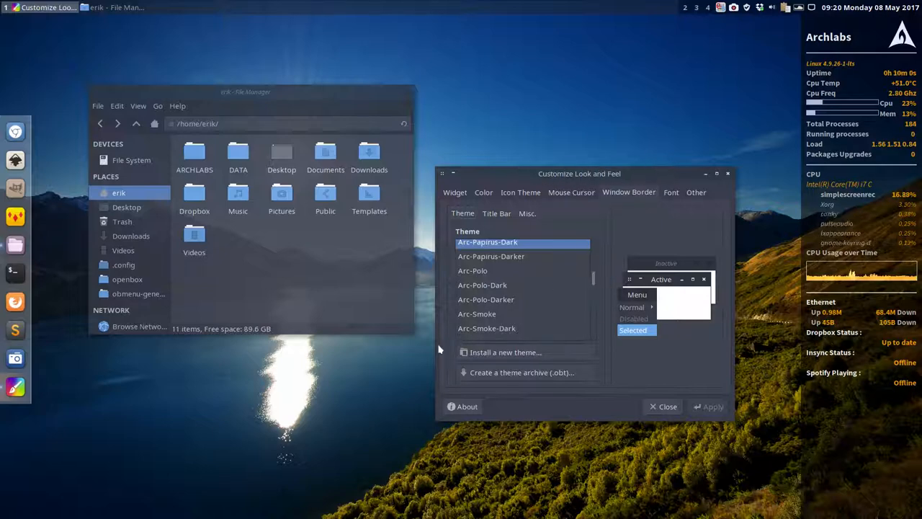
{"action": "mouse_move", "coordinate": [594, 280]}
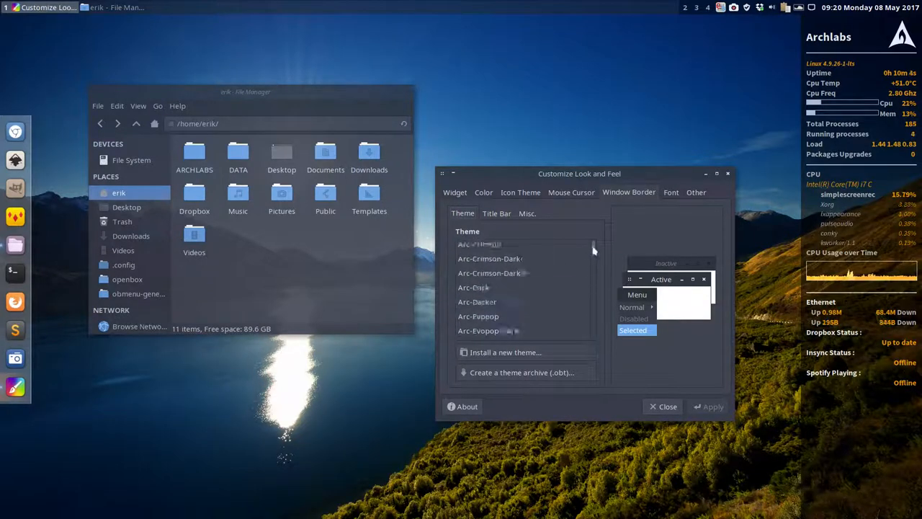
{"action": "scroll", "scroll_direction": "up", "scroll_amount": 3}
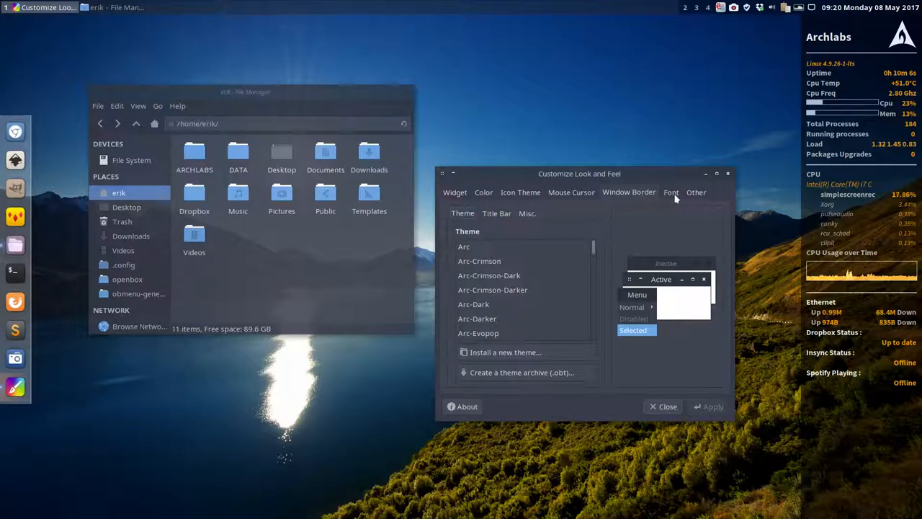
{"action": "left_click", "coordinate": [695, 192]}
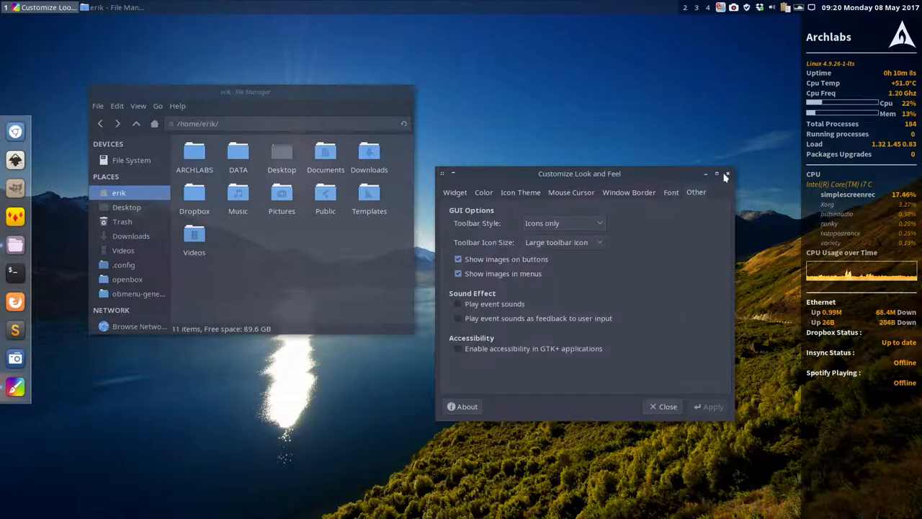
{"action": "left_click", "coordinate": [726, 174]}
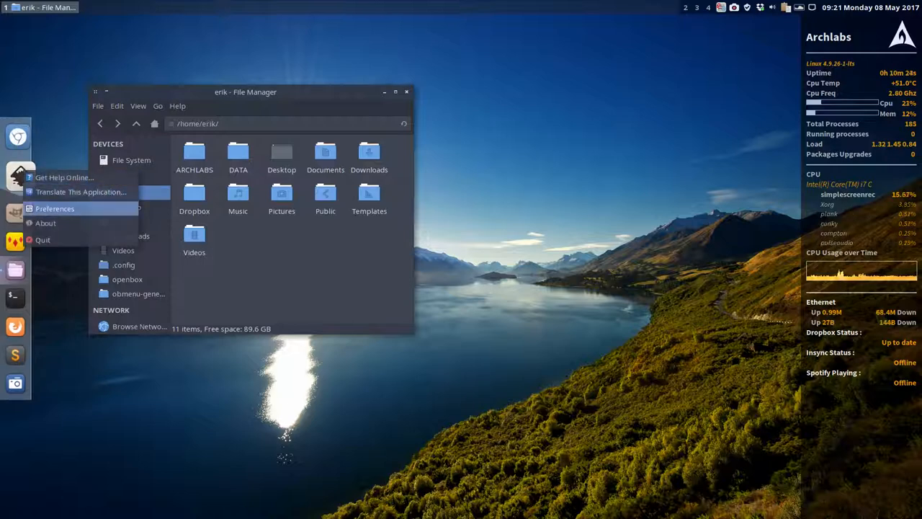
Step: Choose the OSXYosemite theme in Plank Preferences and cycle onward to Apollo
{"action": "left_click", "coordinate": [55, 208]}
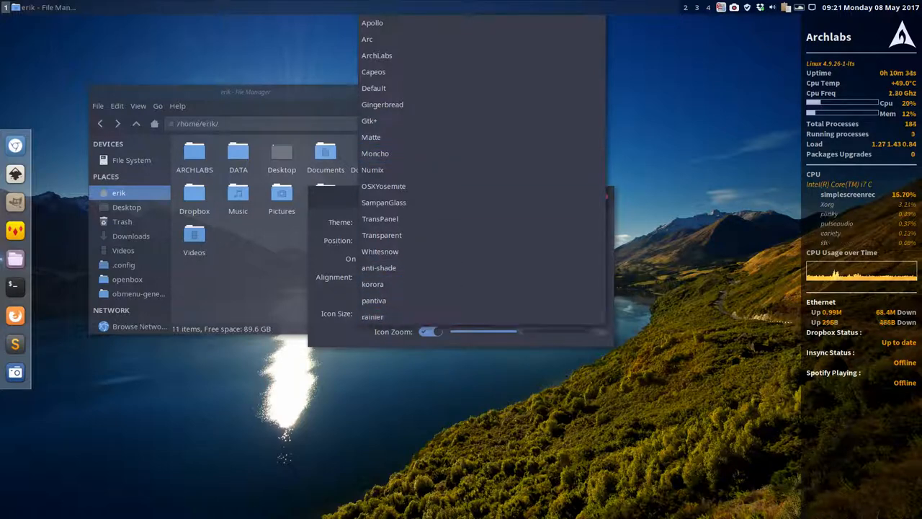
{"action": "left_click", "coordinate": [374, 300]}
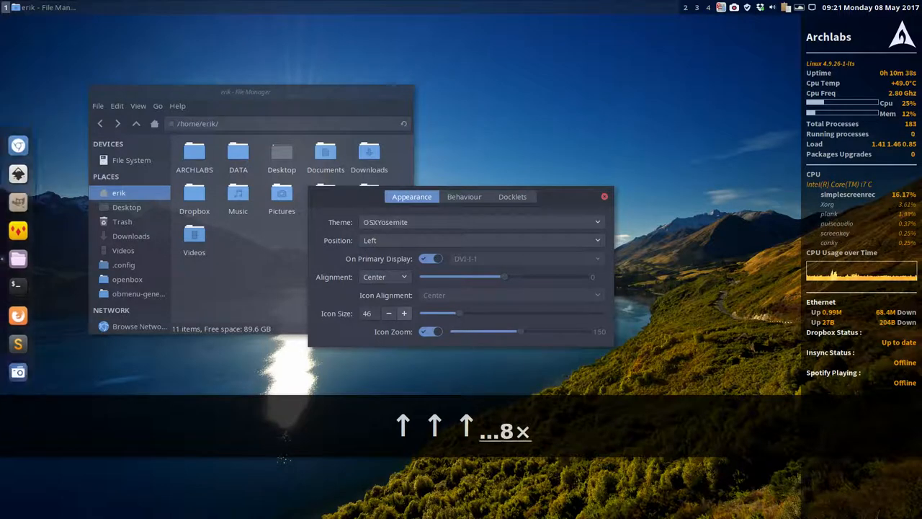
{"action": "left_click", "coordinate": [480, 221]}
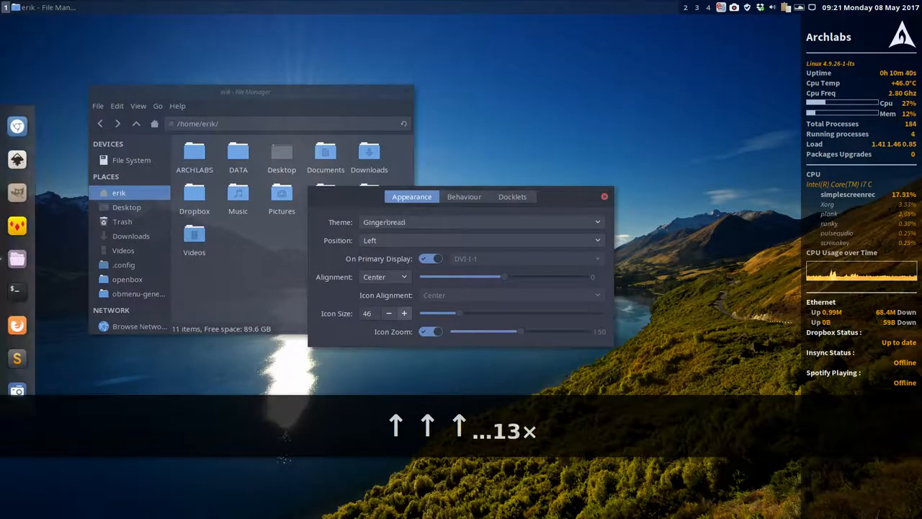
{"action": "left_click", "coordinate": [479, 222]}
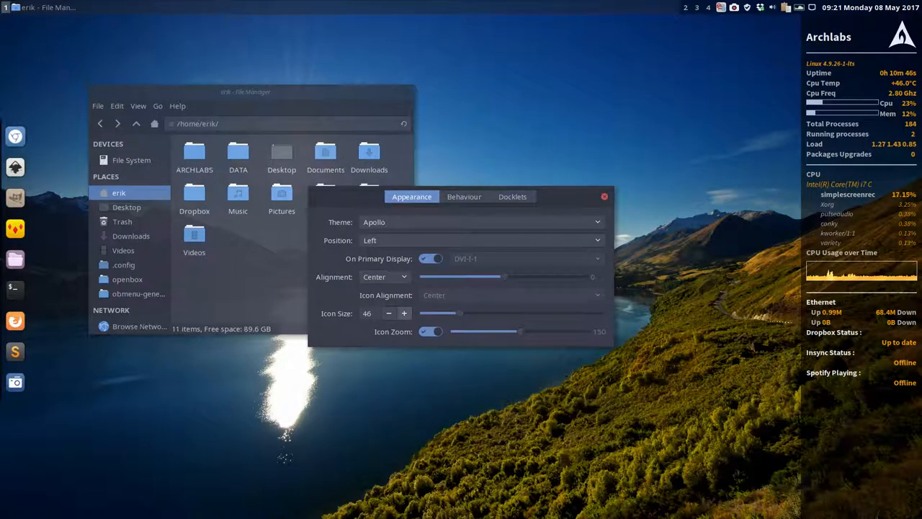
Step: Close Plank Preferences, keeping the Apollo dock theme
{"action": "left_click", "coordinate": [604, 196]}
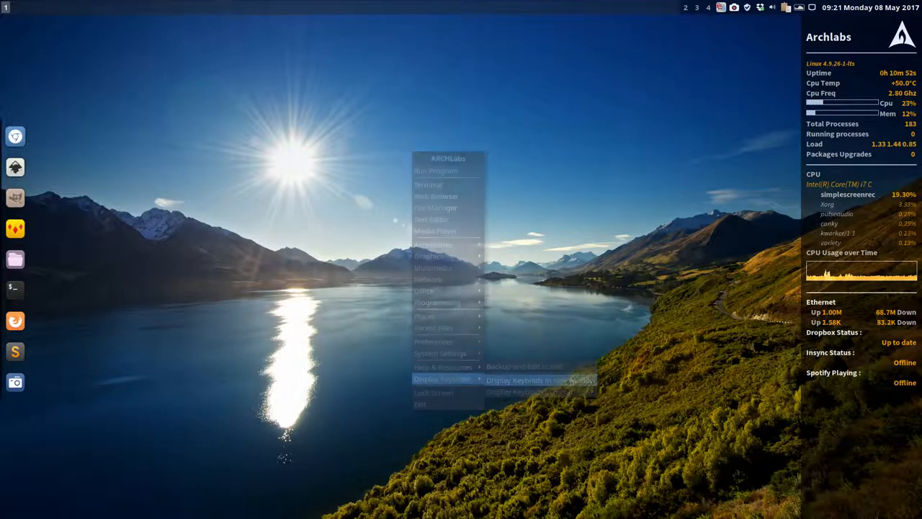
Step: Show the keybinds list in its own window, tile it left then right, and close it
{"action": "left_click", "coordinate": [537, 379]}
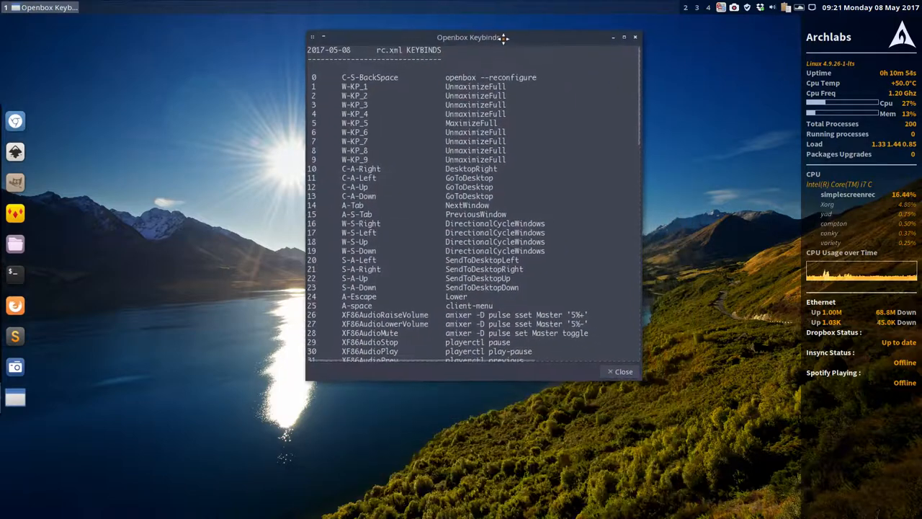
{"action": "scroll", "scroll_direction": "down", "scroll_amount": 3}
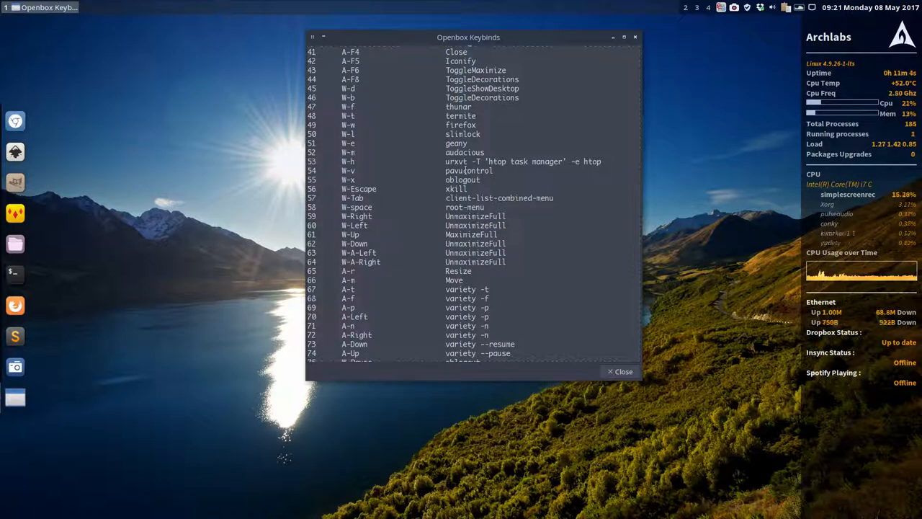
{"action": "key", "text": "super+4"}
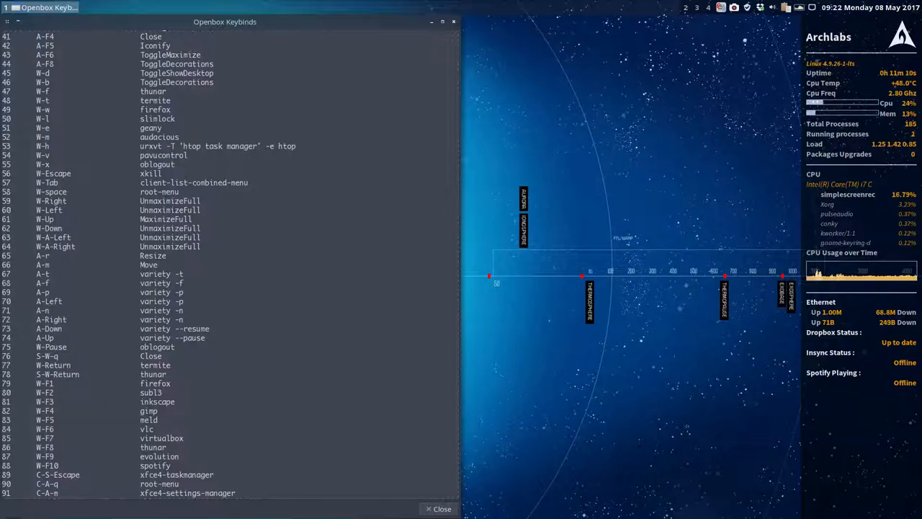
{"action": "key", "text": "super+7"}
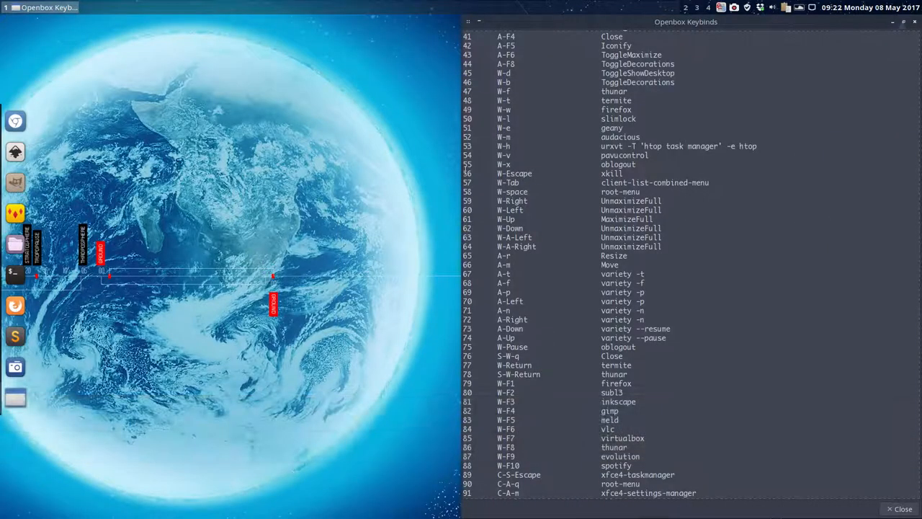
{"action": "key", "text": "Super+4"}
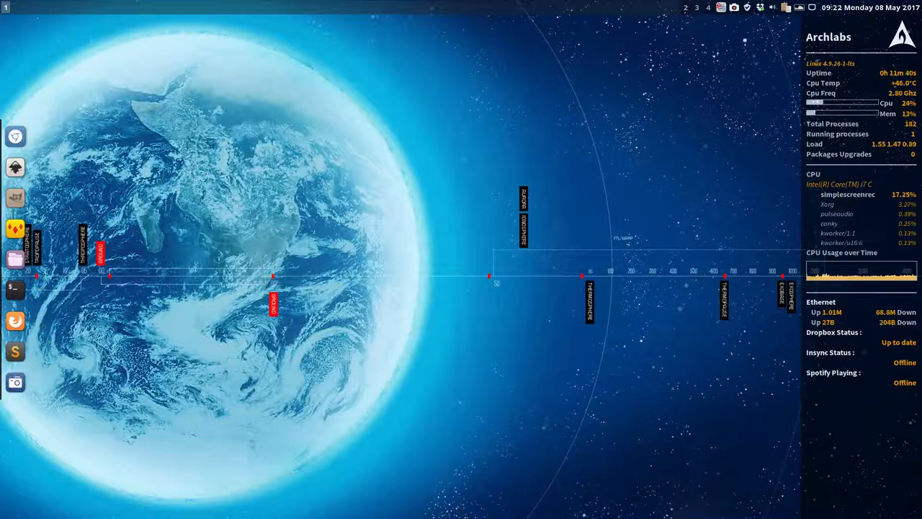
{"action": "right_click", "coordinate": [368, 202]}
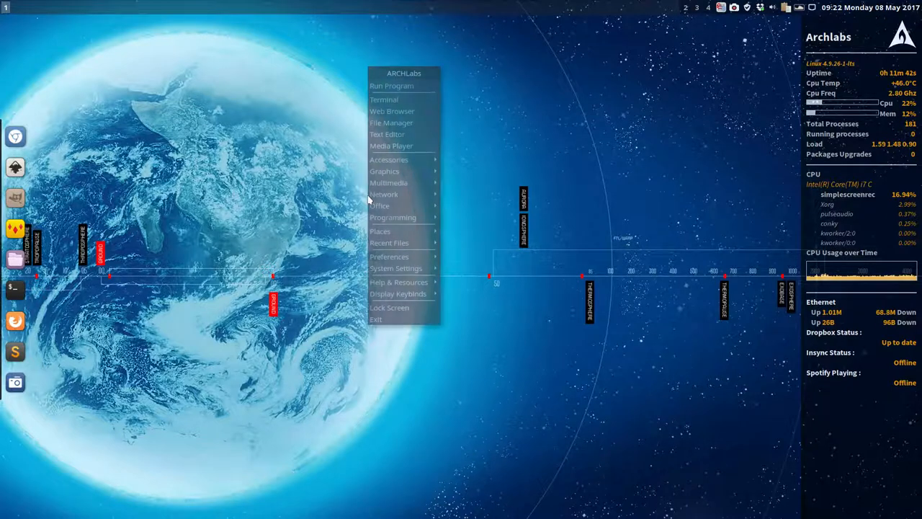
{"action": "left_click", "coordinate": [391, 122]}
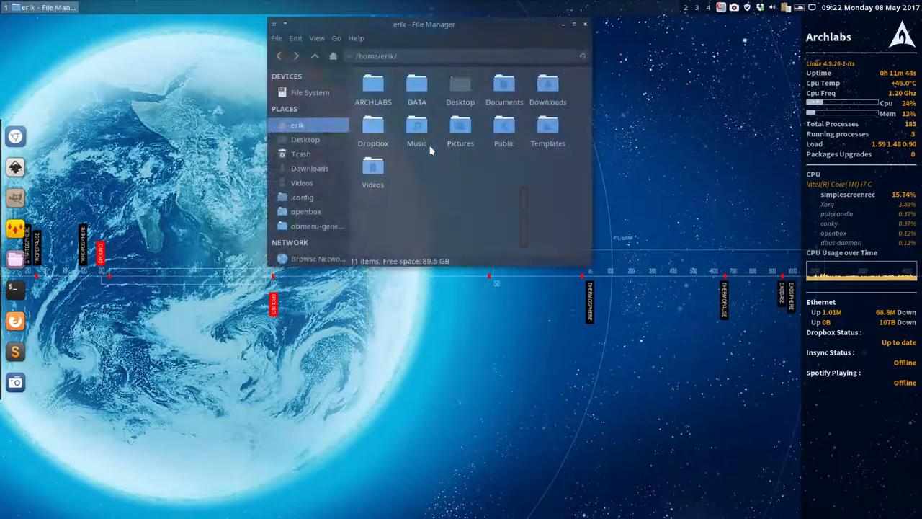
{"action": "double_click", "coordinate": [306, 211]}
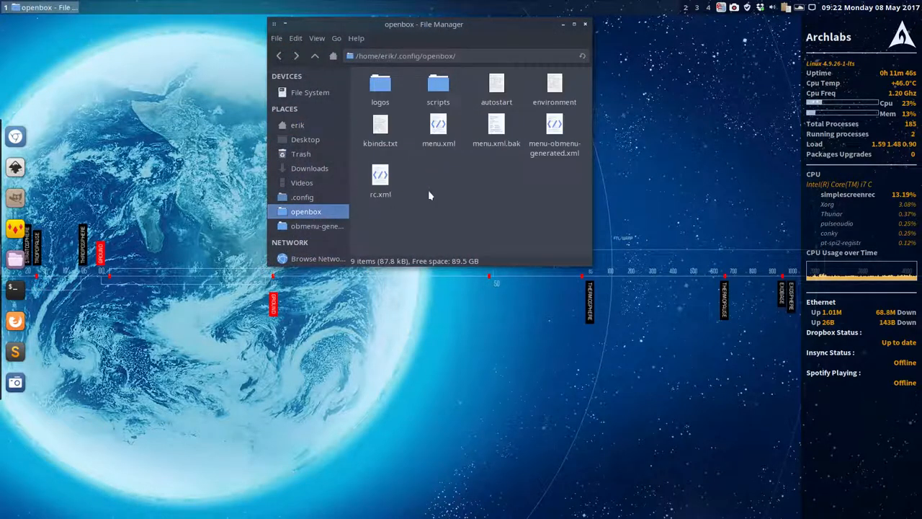
{"action": "left_click", "coordinate": [554, 129]}
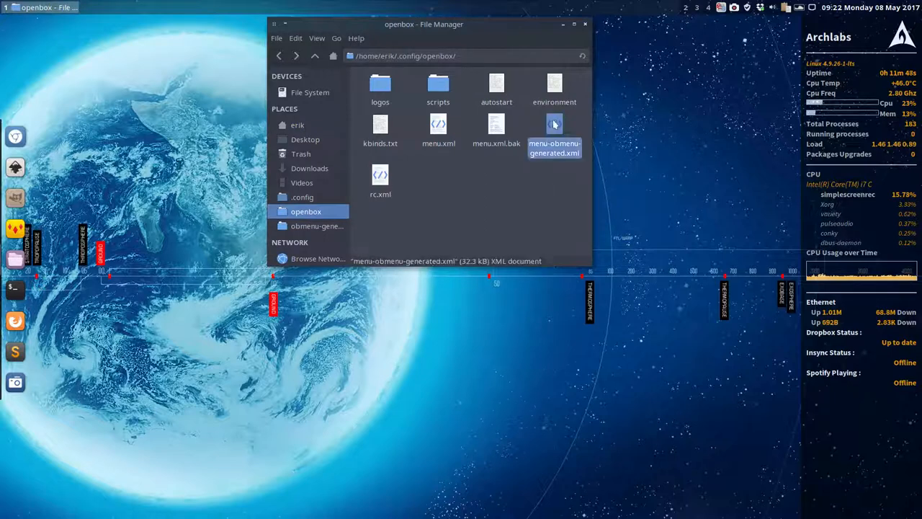
{"action": "left_click", "coordinate": [438, 124]}
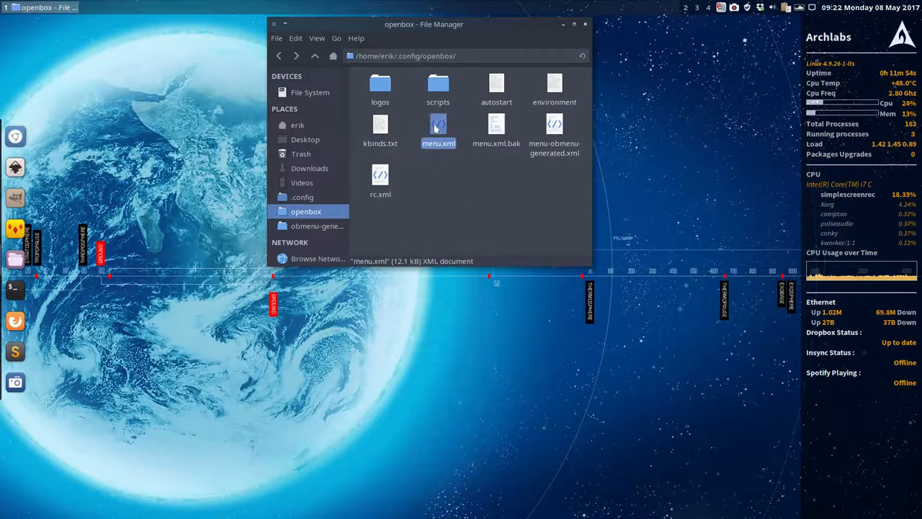
{"action": "left_click", "coordinate": [554, 130]}
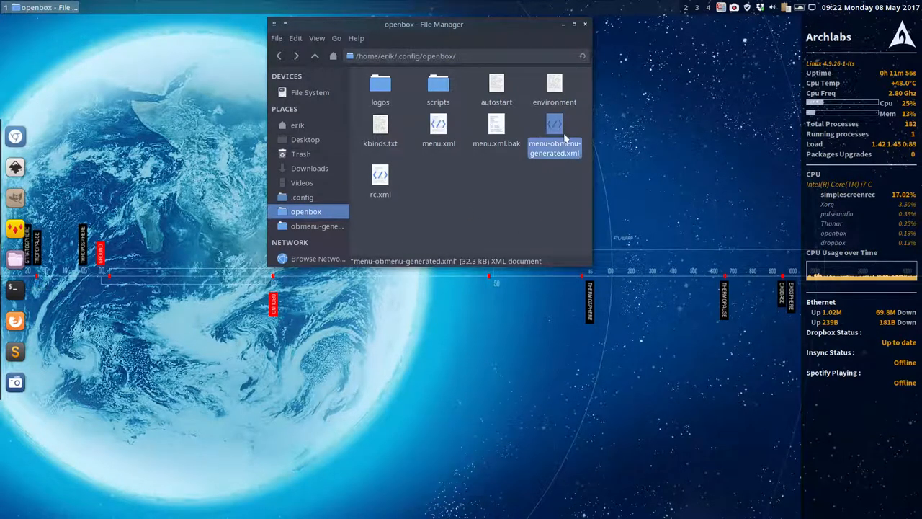
{"action": "left_click", "coordinate": [438, 128]}
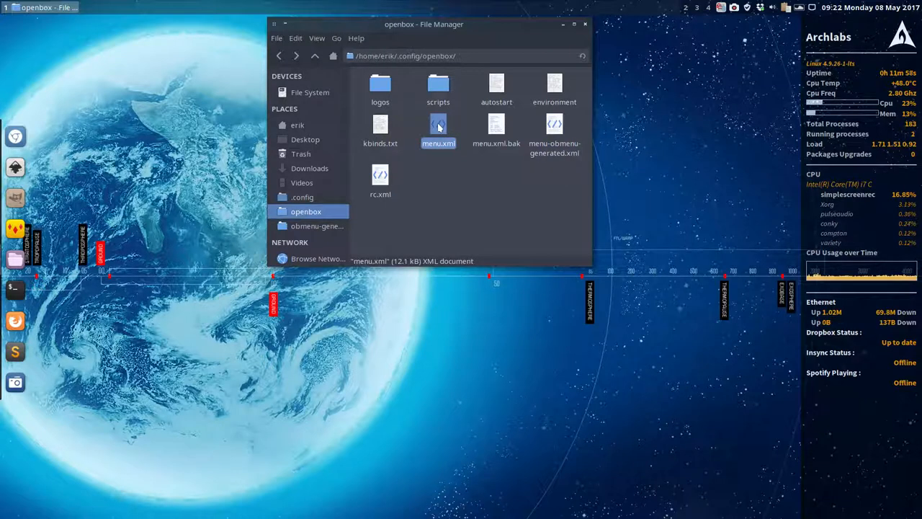
{"action": "left_click", "coordinate": [554, 130]}
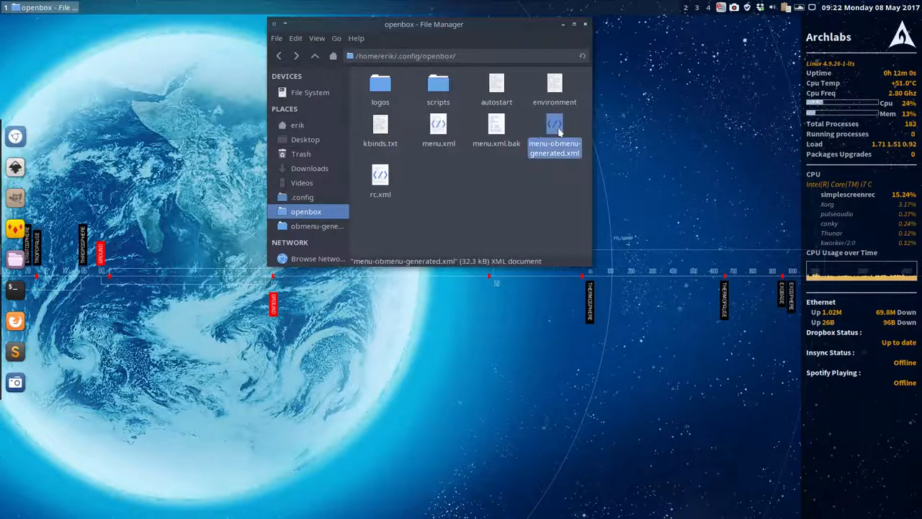
{"action": "right_click", "coordinate": [582, 373]}
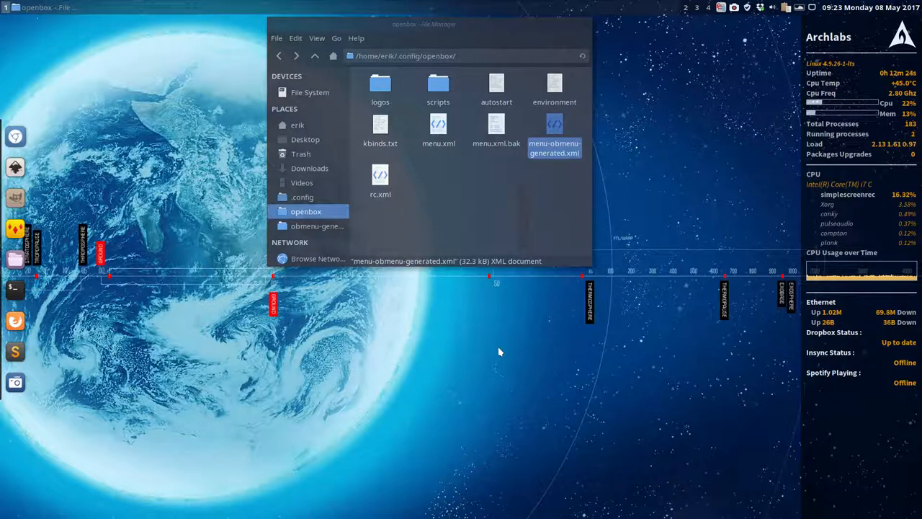
Step: Toggle the dmenu launcher bar on and off with Super+Shift+D
{"action": "key", "text": "Super+Shift+D"}
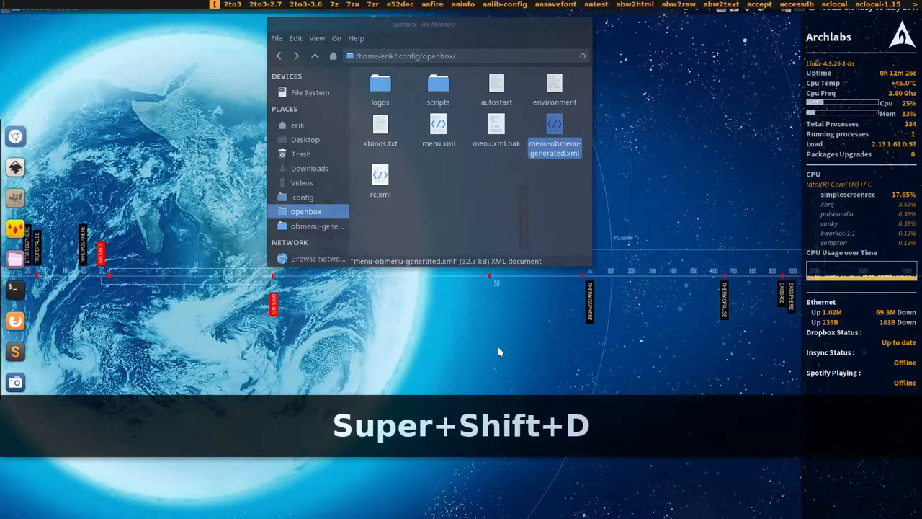
{"action": "key", "text": "Super+Shift+D"}
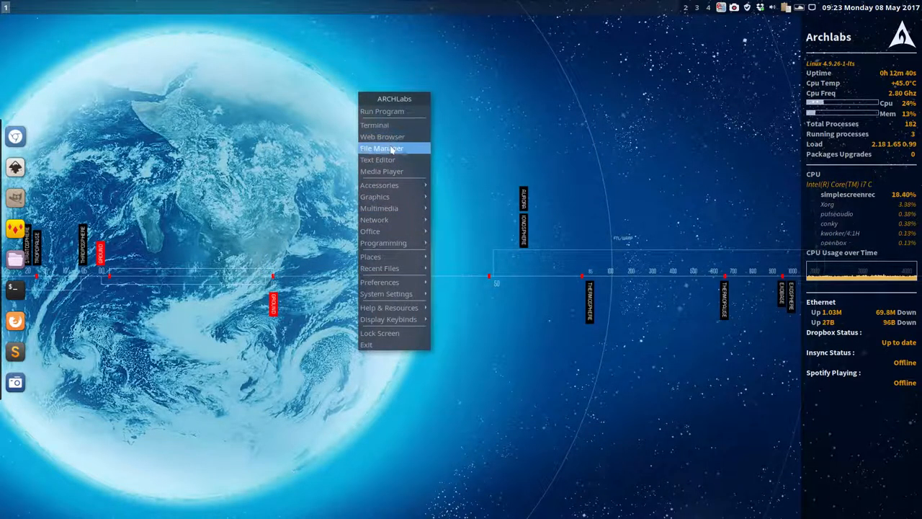
Step: Launch a terminal and run neofetch with the --asc ASCII option
{"action": "left_click", "coordinate": [374, 125]}
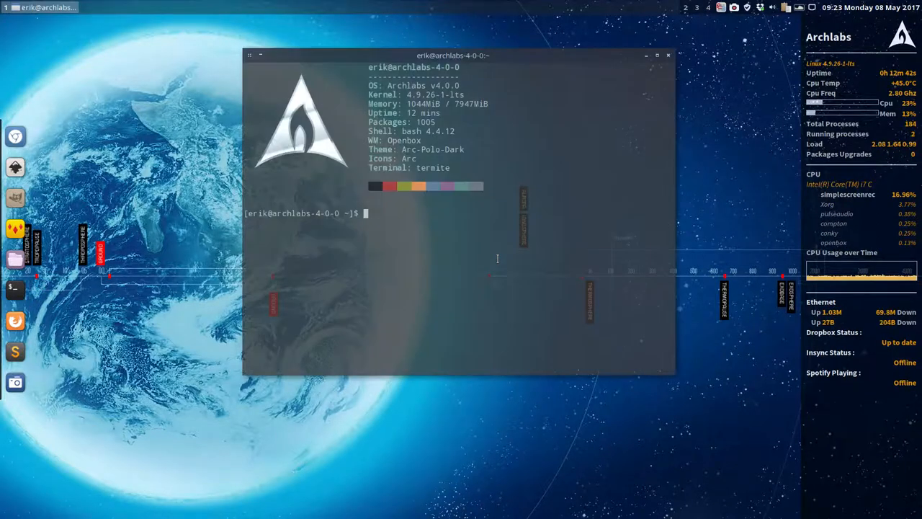
{"action": "type", "text": "neofetch"}
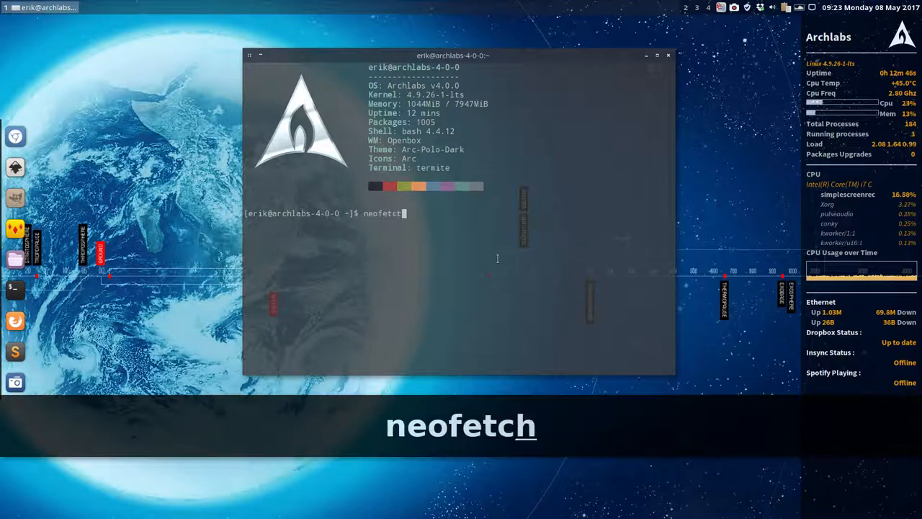
{"action": "type", "text": "--asc"}
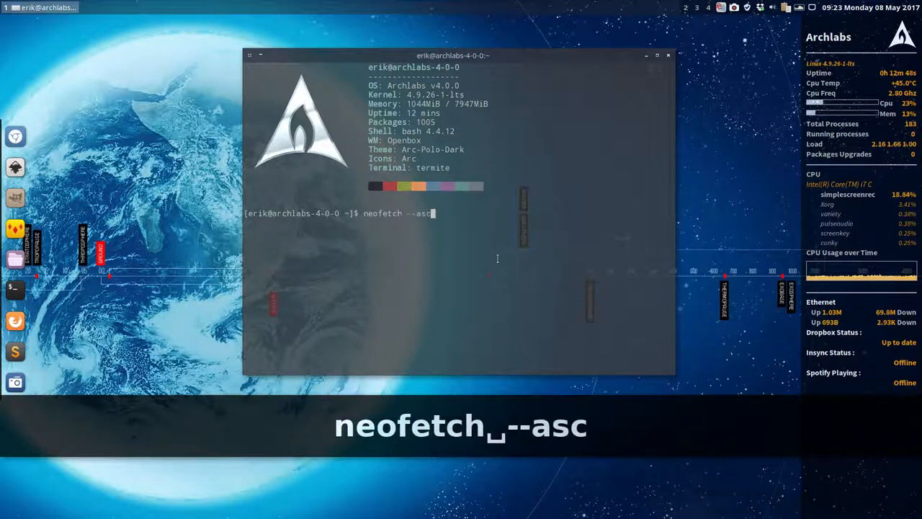
{"action": "key", "text": "Return"}
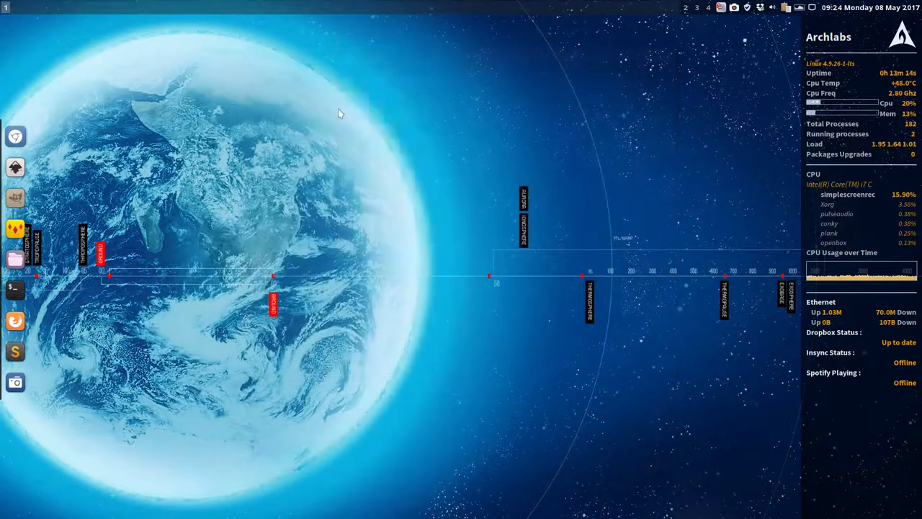
Step: Start Geany from the desktop menu and confirm the Steampunk colour scheme
{"action": "right_click", "coordinate": [341, 113]}
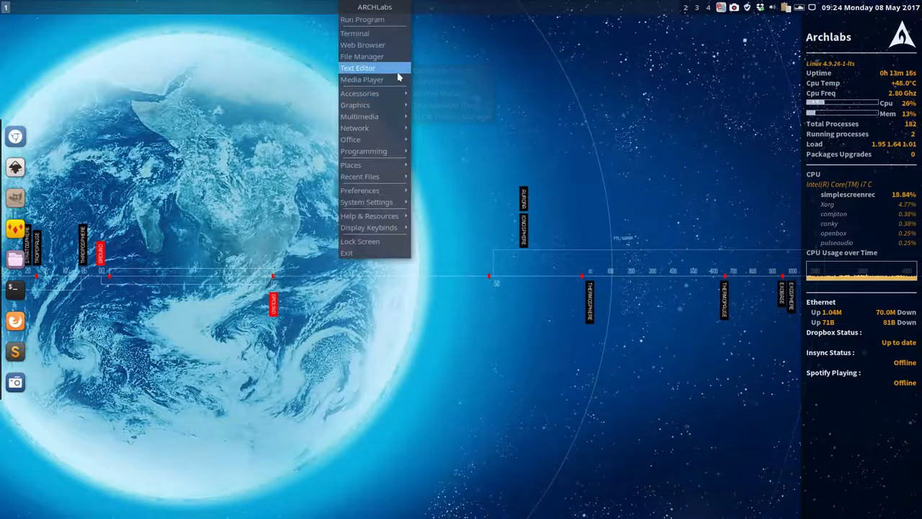
{"action": "mouse_move", "coordinate": [362, 79]}
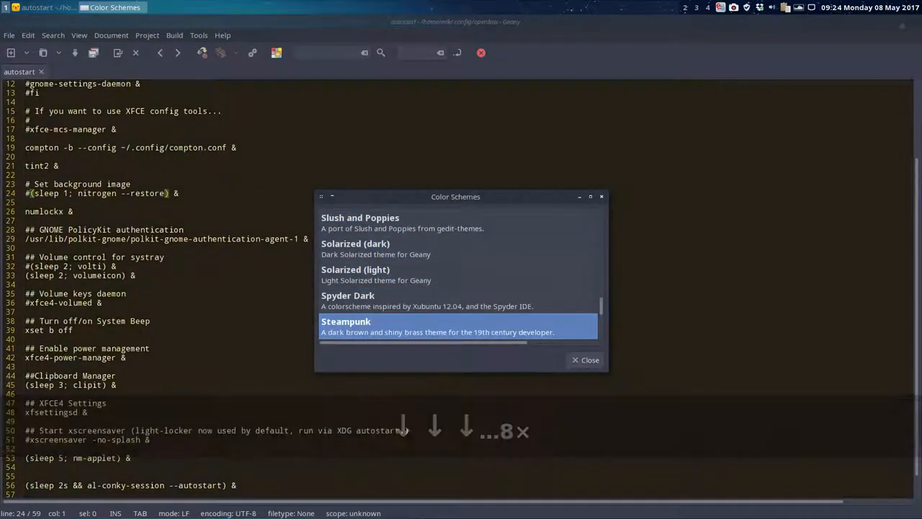
{"action": "left_click", "coordinate": [585, 360]}
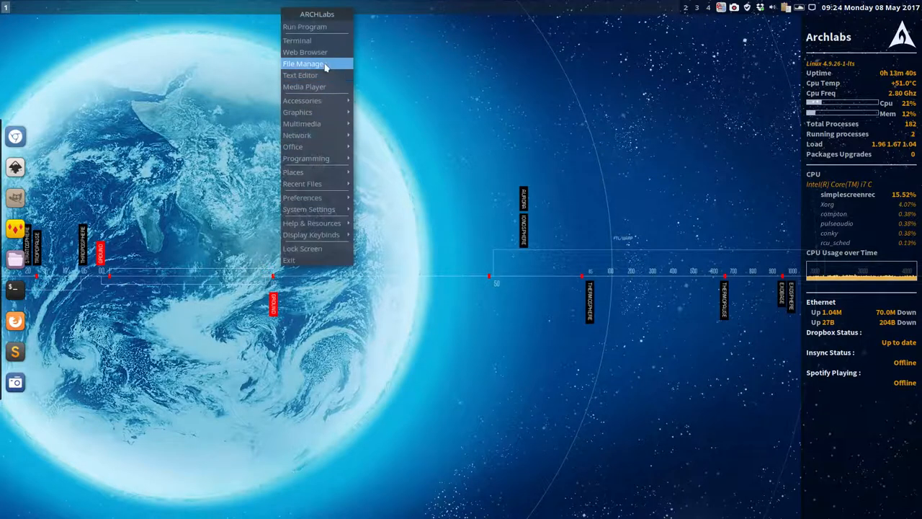
Step: Launch Thunar on the scripts folder and select hardcodefixer-v1.sh
{"action": "left_click", "coordinate": [302, 63]}
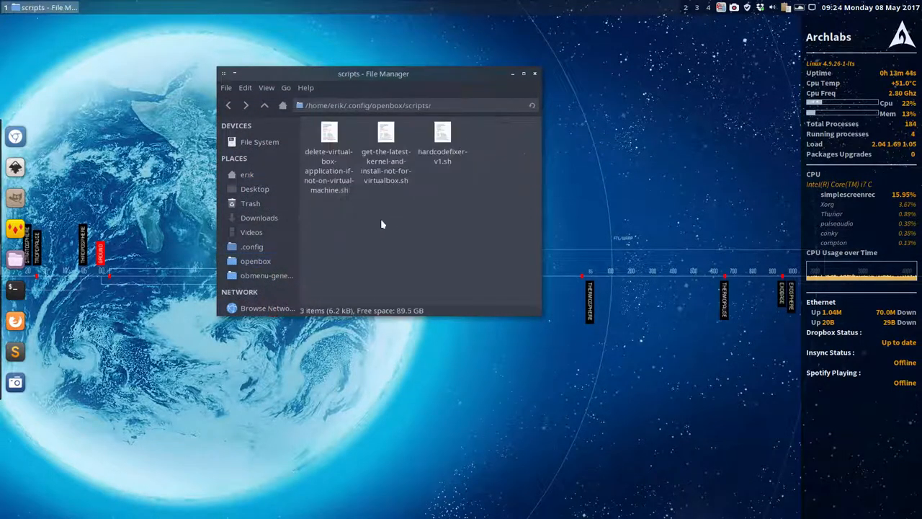
{"action": "left_click", "coordinate": [330, 158]}
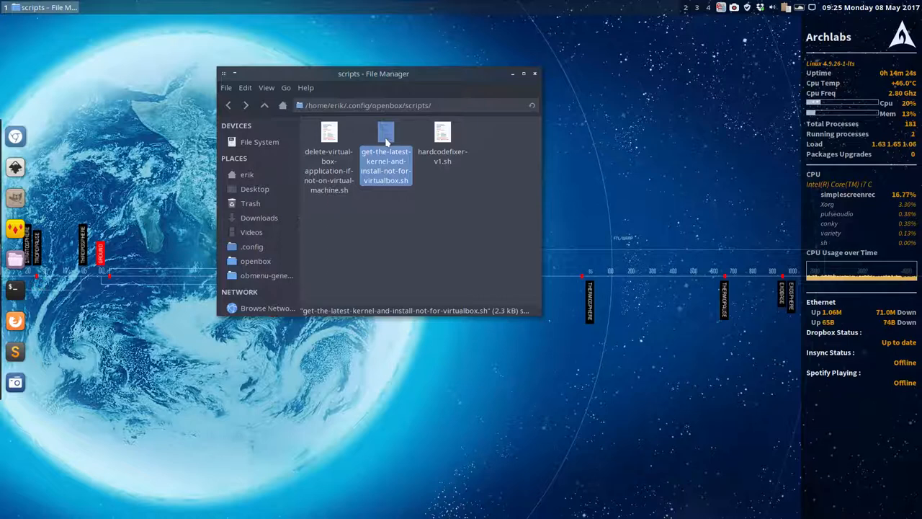
{"action": "left_click", "coordinate": [442, 141]}
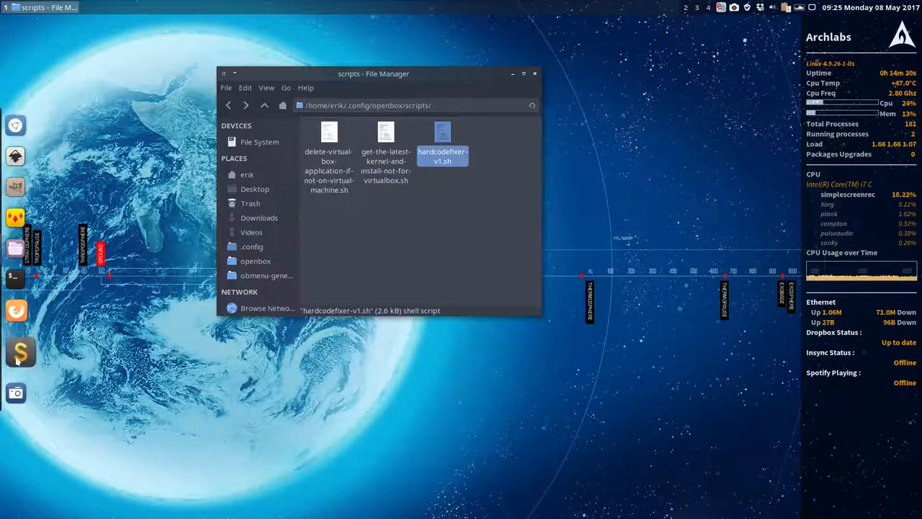
{"action": "mouse_move", "coordinate": [112, 407]}
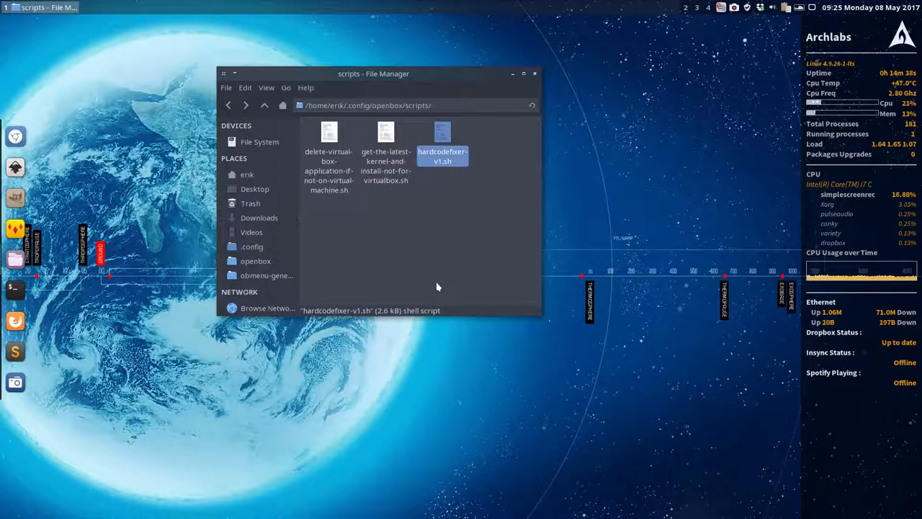
{"action": "mouse_move", "coordinate": [273, 144]}
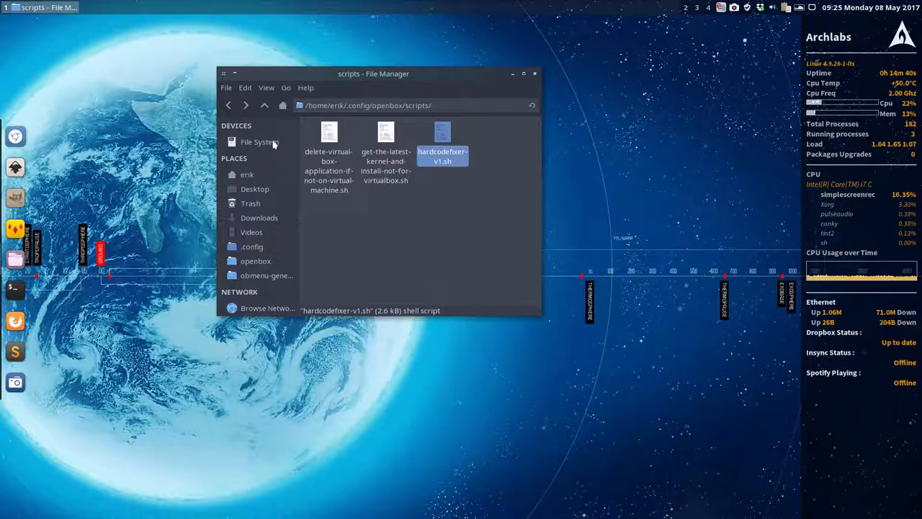
Step: Go up to openbox, browse the logos folder, and return to openbox
{"action": "left_click", "coordinate": [256, 261]}
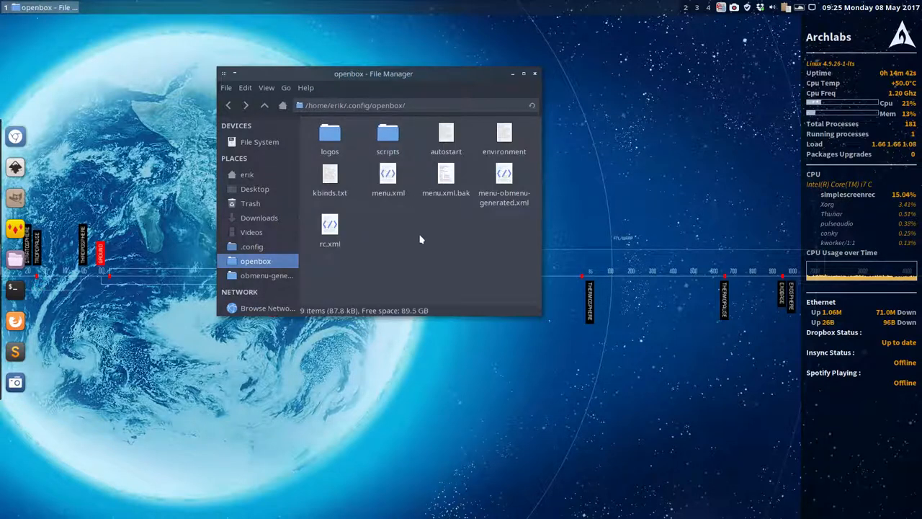
{"action": "double_click", "coordinate": [330, 135]}
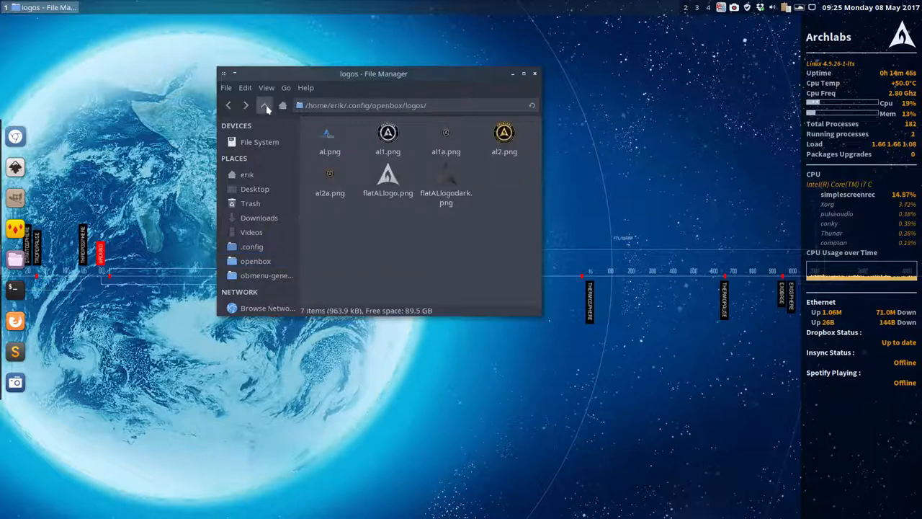
{"action": "left_click", "coordinate": [264, 105]}
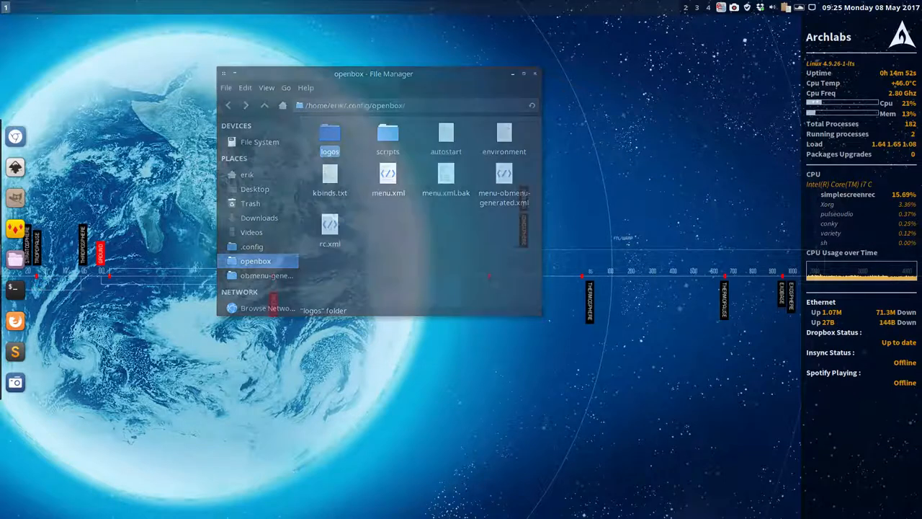
Step: Close Thunar and cancel the ArchLabs logout screen back to the desktop
{"action": "left_click", "coordinate": [535, 74]}
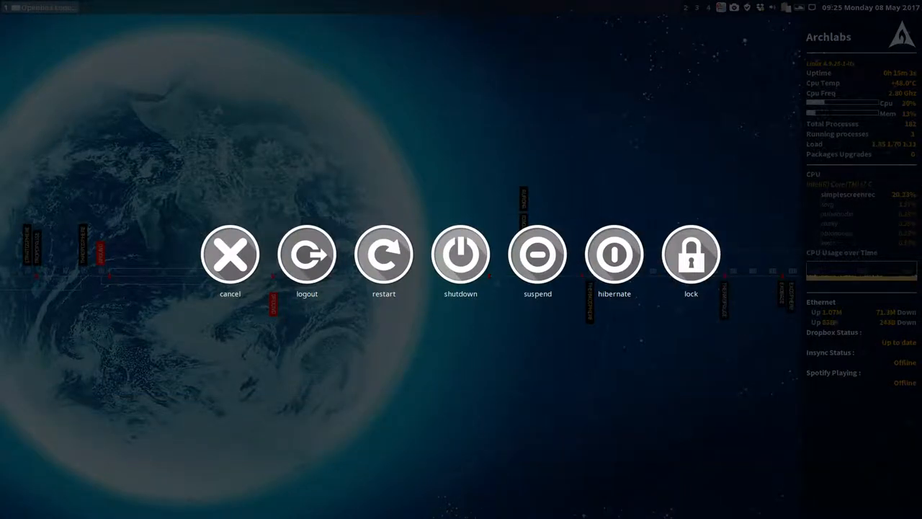
{"action": "mouse_move", "coordinate": [690, 254]}
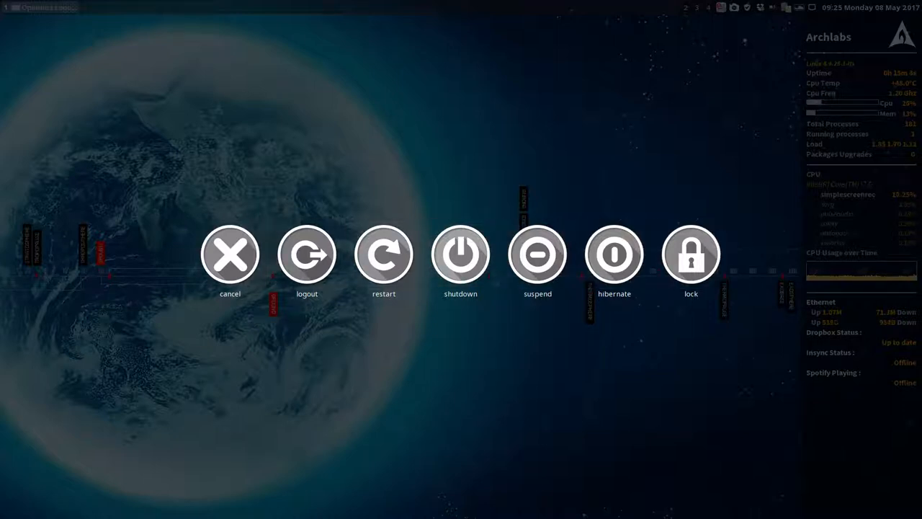
{"action": "left_click", "coordinate": [230, 254]}
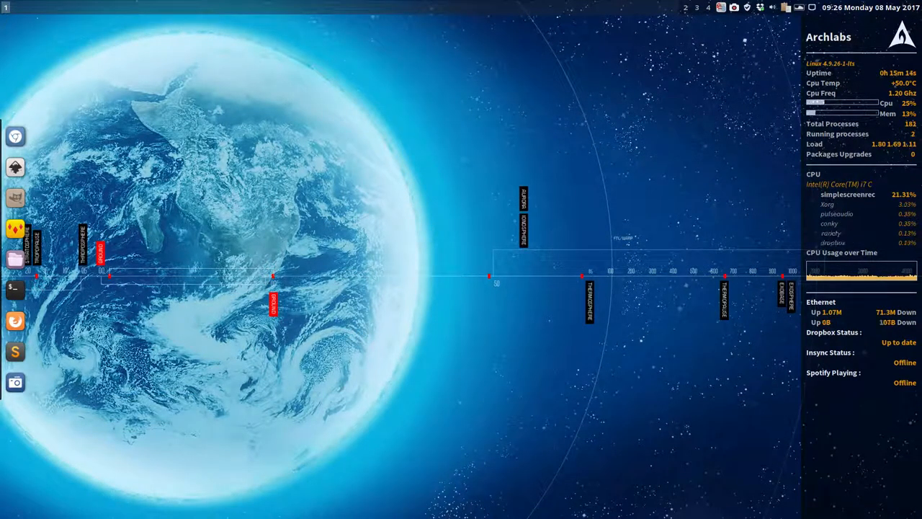
{"action": "right_click", "coordinate": [353, 166]}
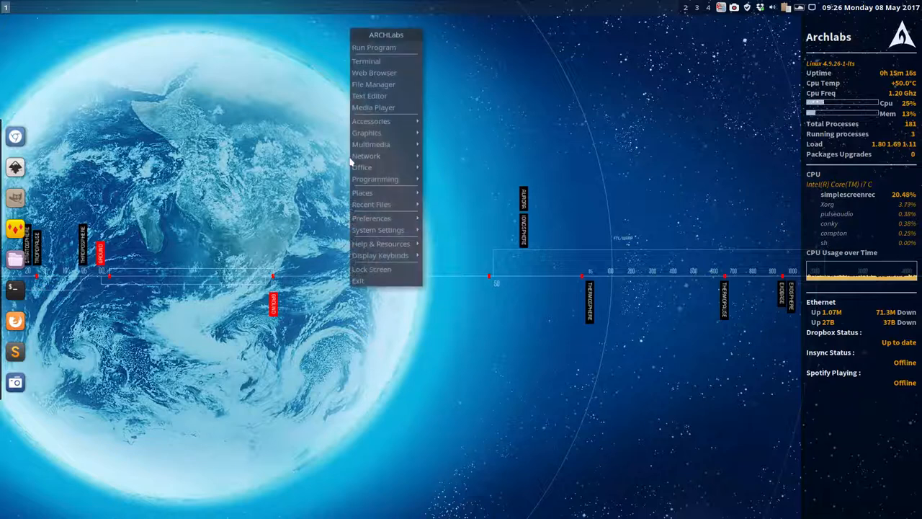
{"action": "mouse_move", "coordinate": [375, 179]}
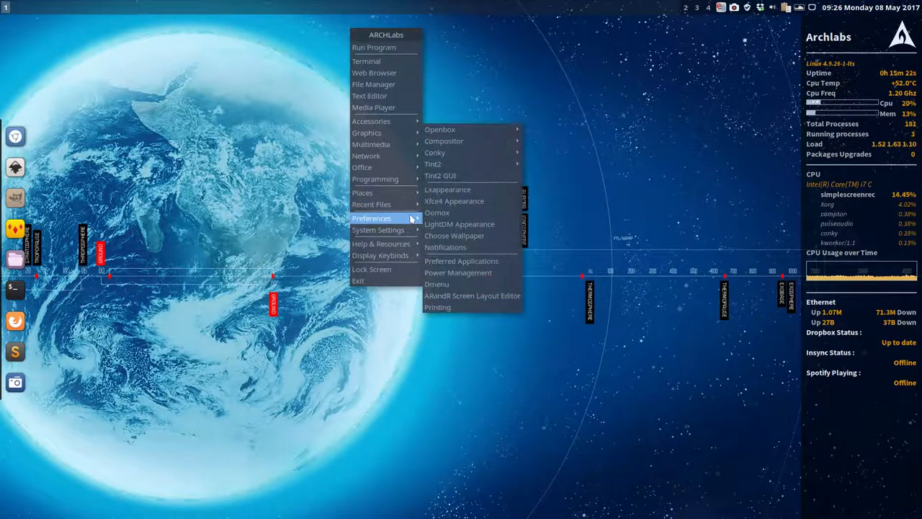
{"action": "mouse_move", "coordinate": [472, 175]}
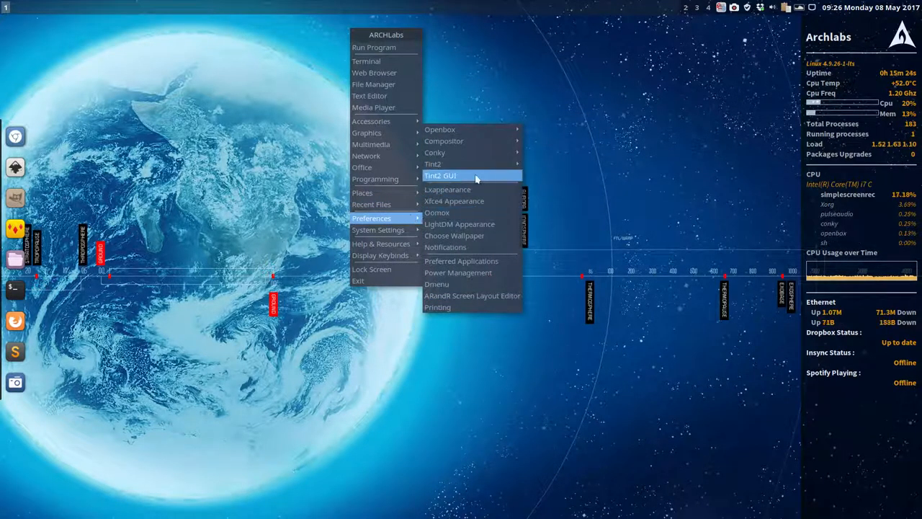
{"action": "mouse_move", "coordinate": [437, 307]}
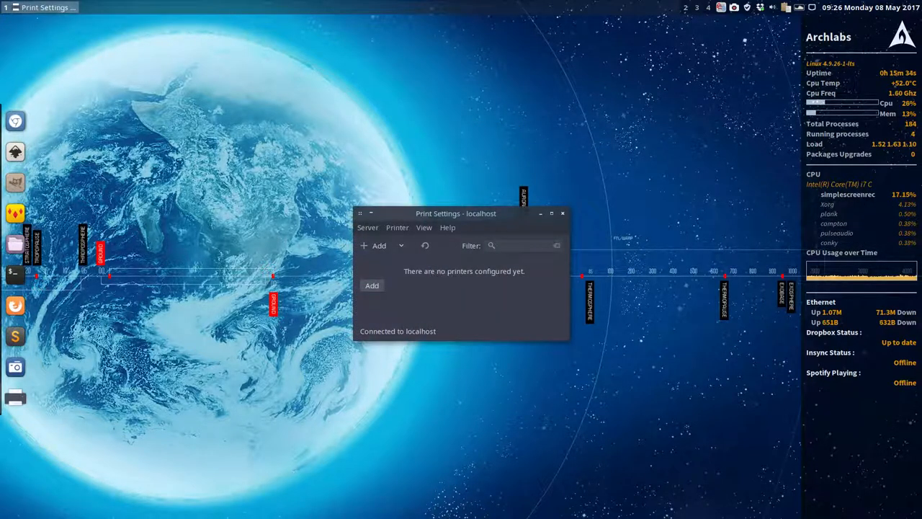
{"action": "left_click", "coordinate": [562, 214]}
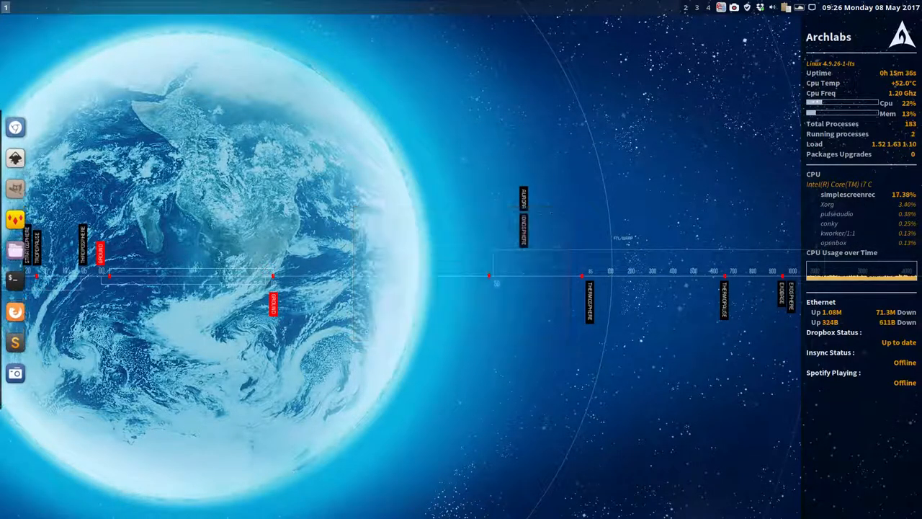